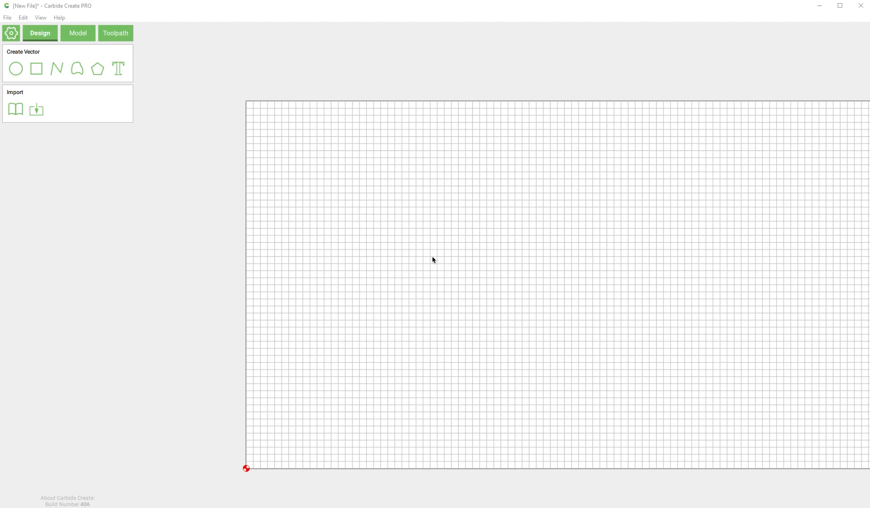
{"action": "mouse_move", "coordinate": [277, 216]}
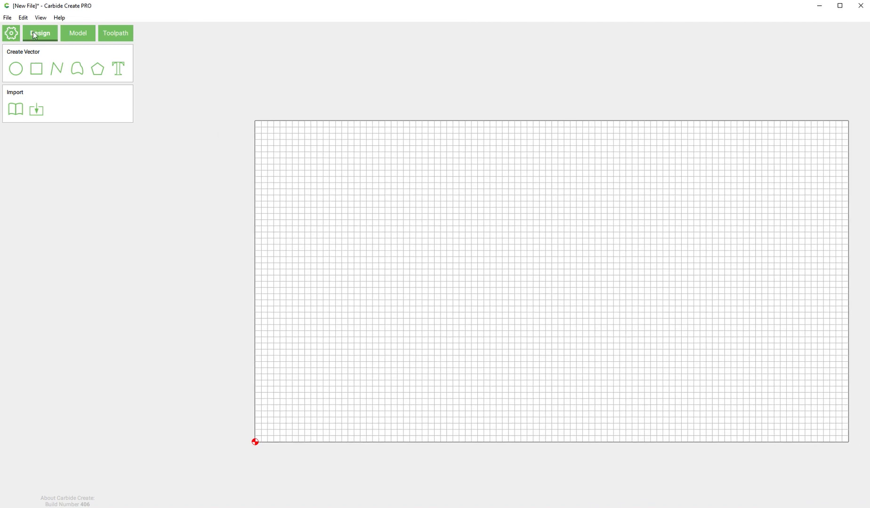
{"action": "mouse_move", "coordinate": [15, 109]}
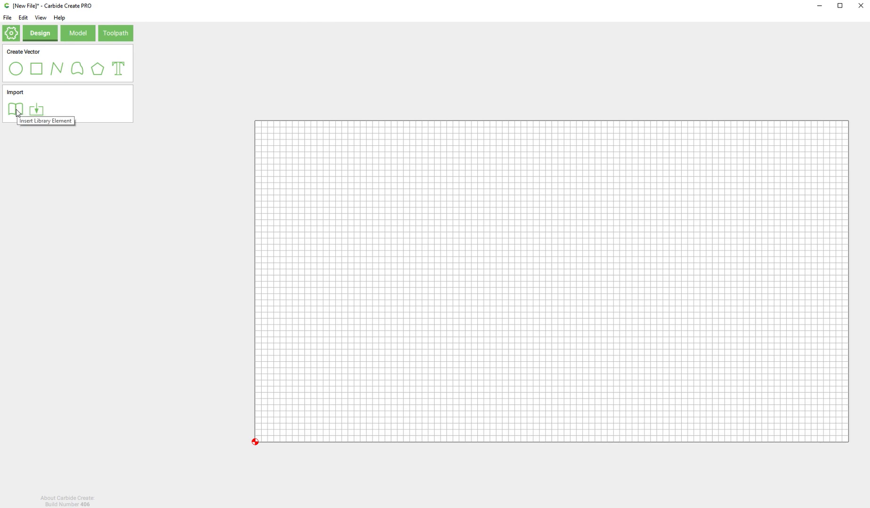
{"action": "mouse_move", "coordinate": [58, 18]}
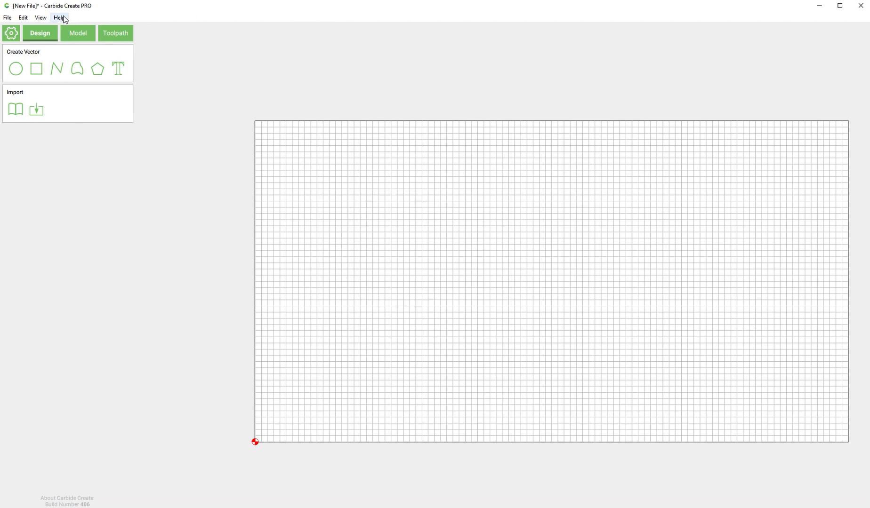
Review the version information and confirm the job's stock and machine settings
{"action": "left_click", "coordinate": [58, 17]}
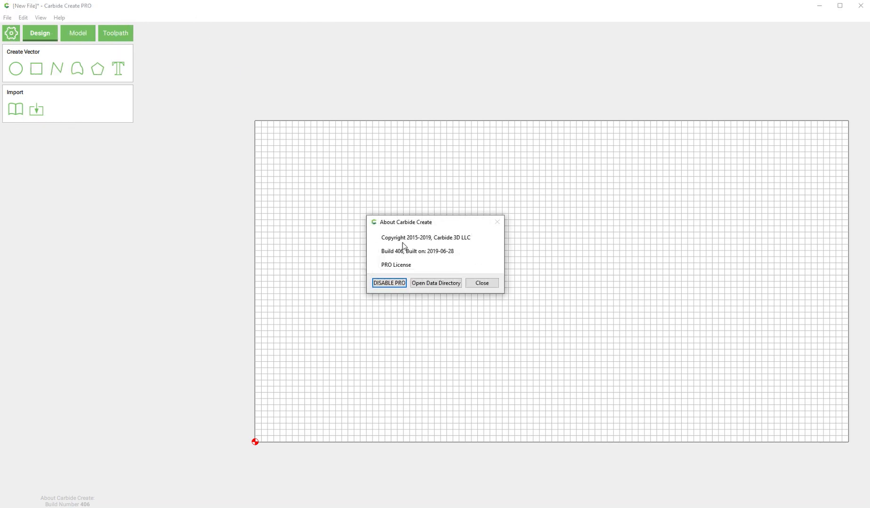
{"action": "mouse_move", "coordinate": [89, 50]}
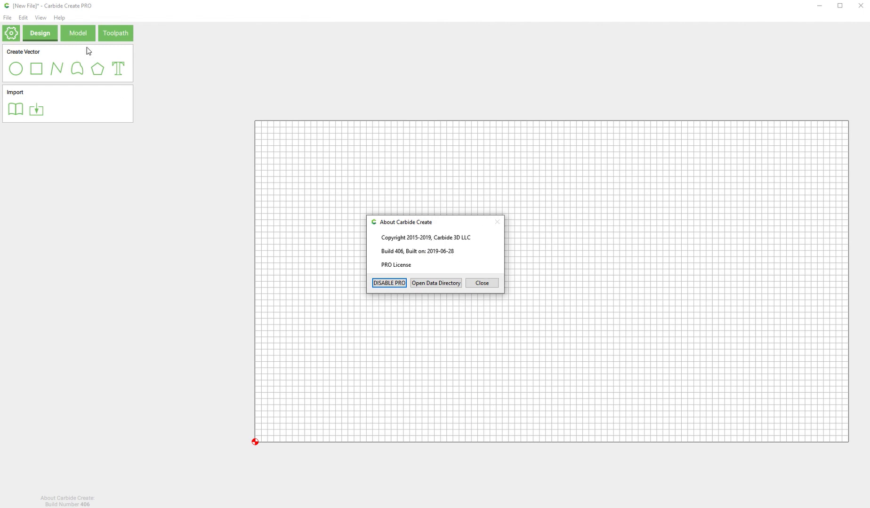
{"action": "left_click", "coordinate": [481, 284]}
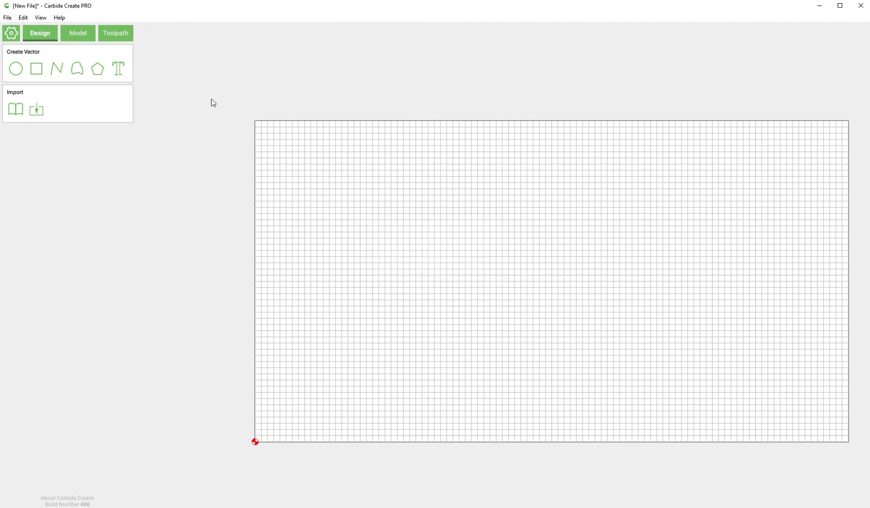
{"action": "left_click", "coordinate": [12, 32]}
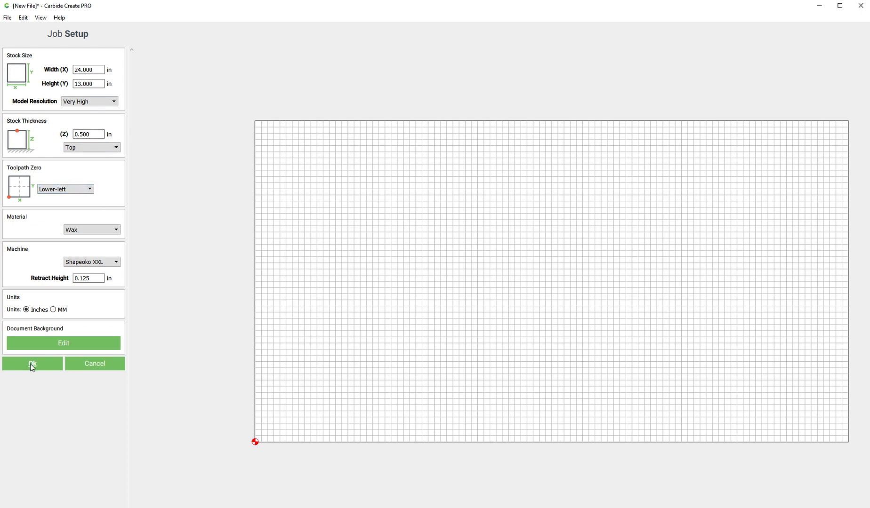
{"action": "left_click", "coordinate": [32, 363]}
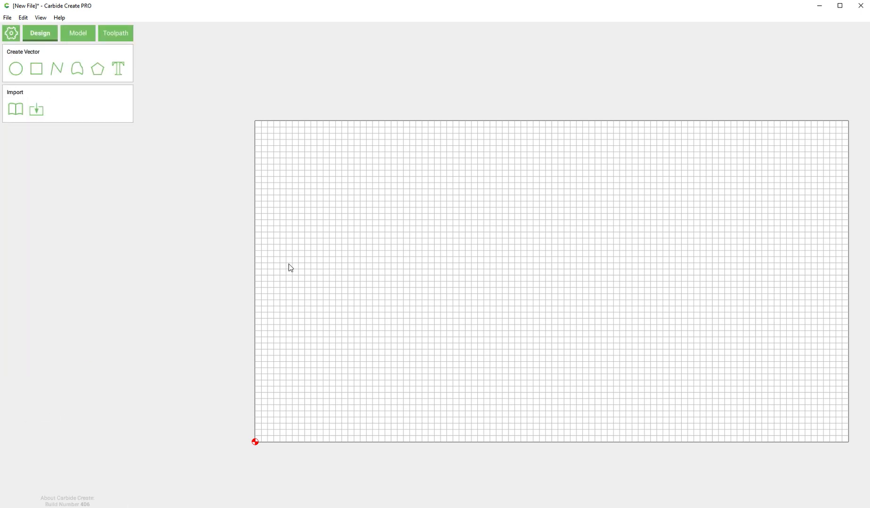
{"action": "mouse_move", "coordinate": [15, 109]}
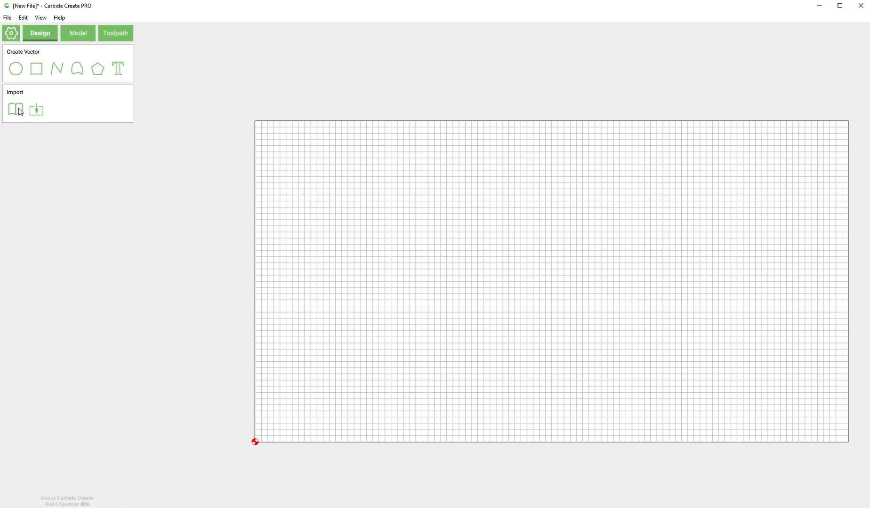
Insert the plain five-pointed star from the library and enter a 10 in width
{"action": "left_click", "coordinate": [15, 110]}
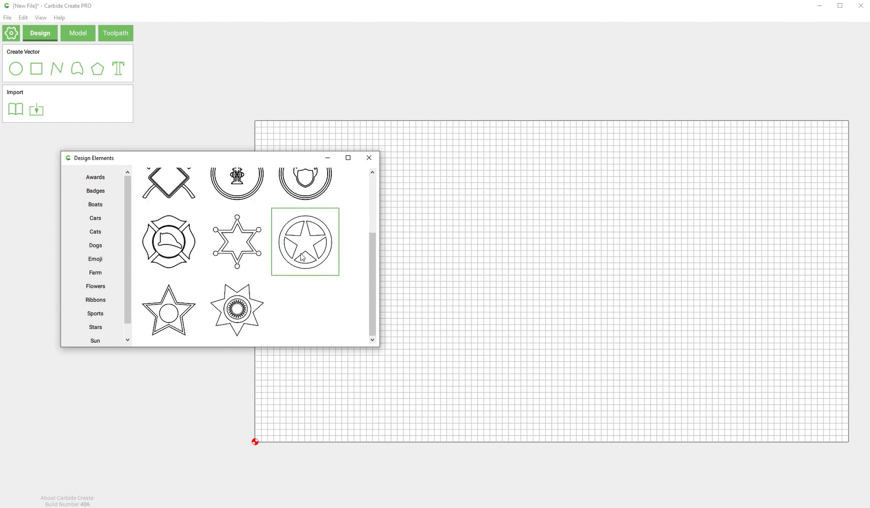
{"action": "scroll", "scroll_direction": "down", "scroll_amount": 3}
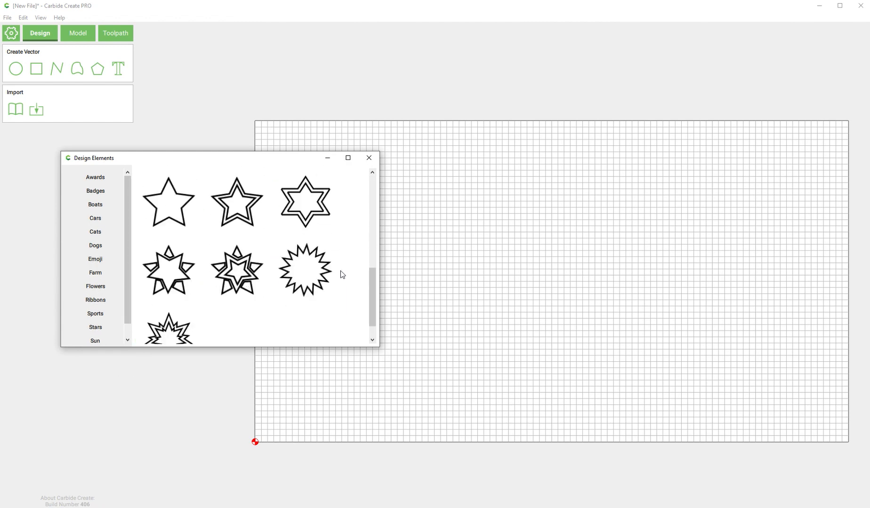
{"action": "double_click", "coordinate": [168, 201]}
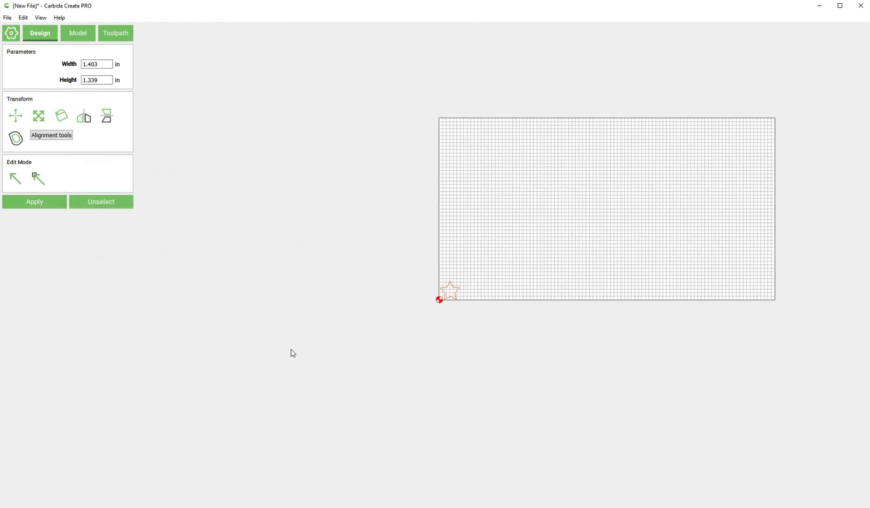
{"action": "scroll", "scroll_direction": "down", "scroll_amount": 3}
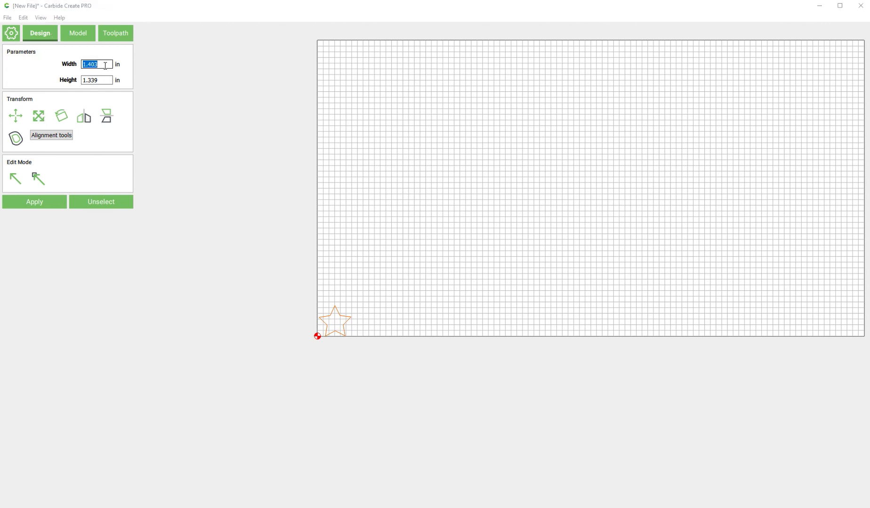
{"action": "type", "text": "10"}
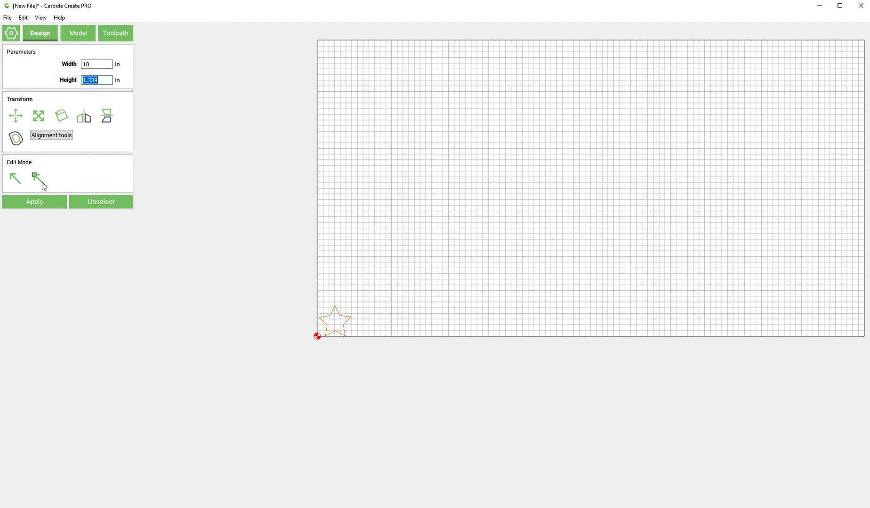
Apply the star size, create a 12 x 12 in square, and centre the star inside it
{"action": "left_click", "coordinate": [34, 202]}
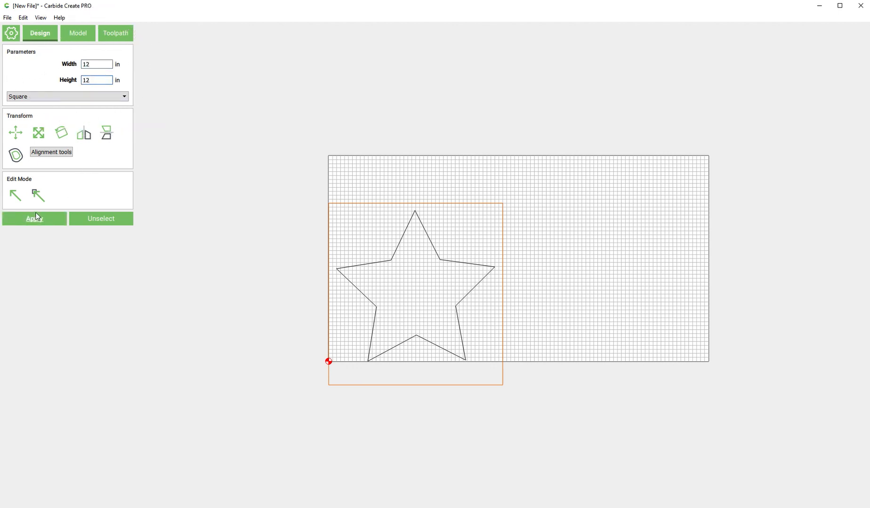
{"action": "left_click", "coordinate": [33, 218]}
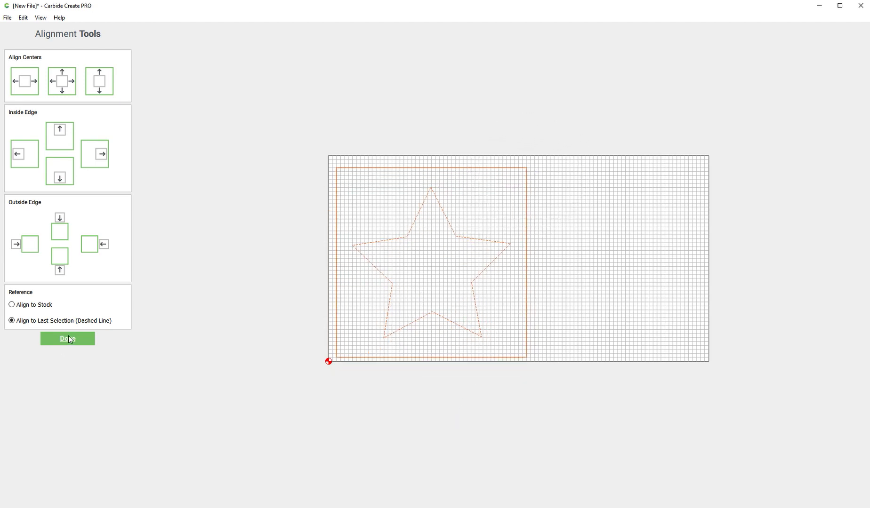
{"action": "left_click", "coordinate": [67, 339]}
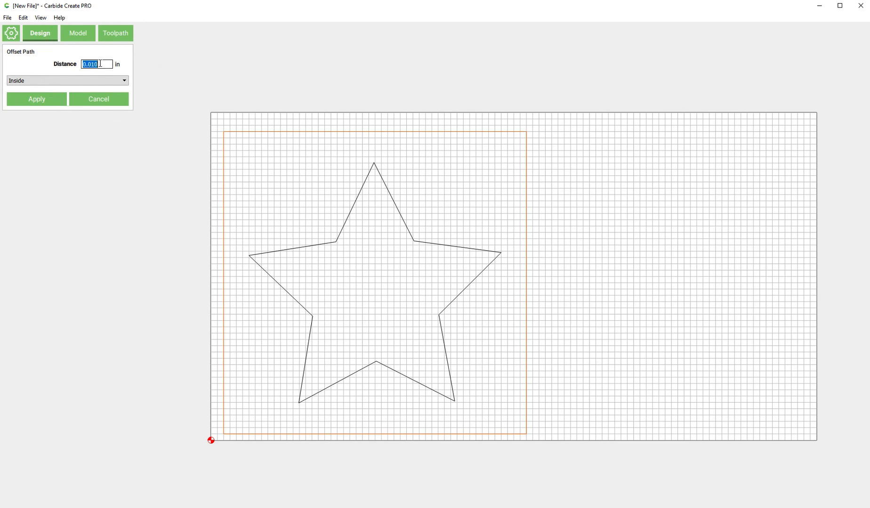
Enter a 0.25 in inside offset distance for the outer square
{"action": "type", "text": ".25"}
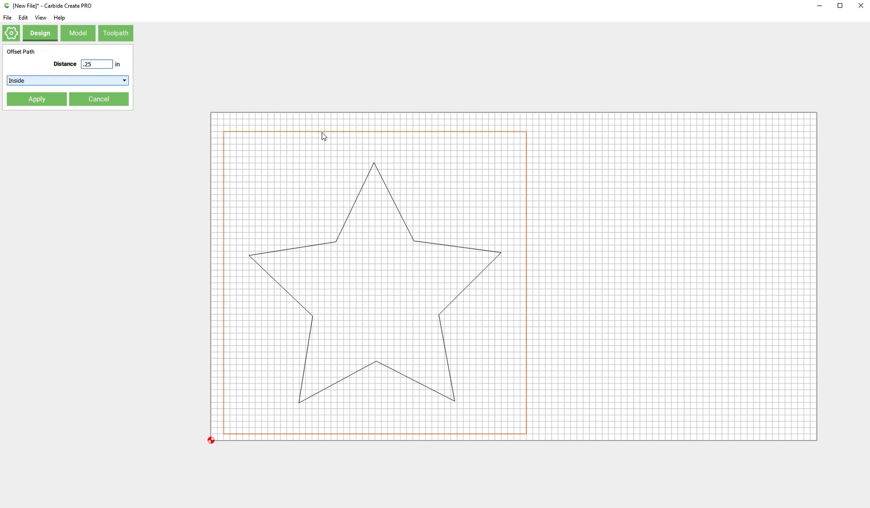
{"action": "mouse_move", "coordinate": [212, 147]}
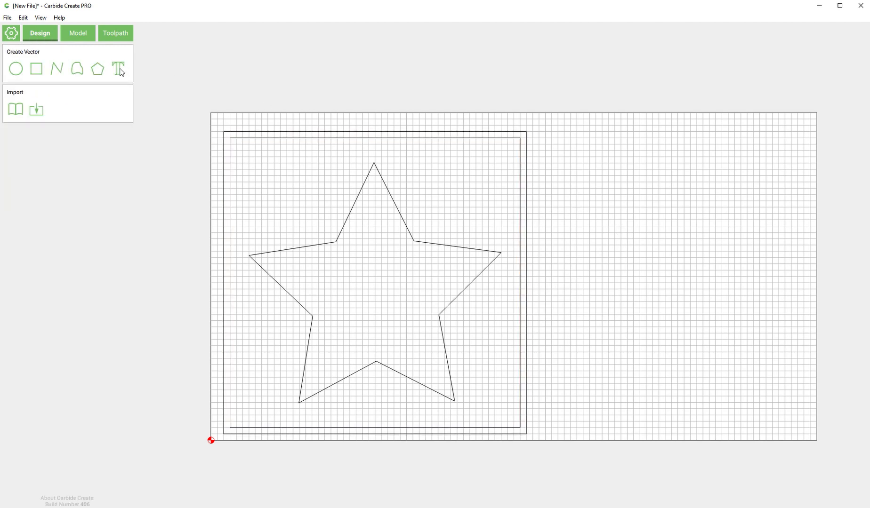
Add a 'Best Screencast' text object inside the star
{"action": "left_click", "coordinate": [117, 69]}
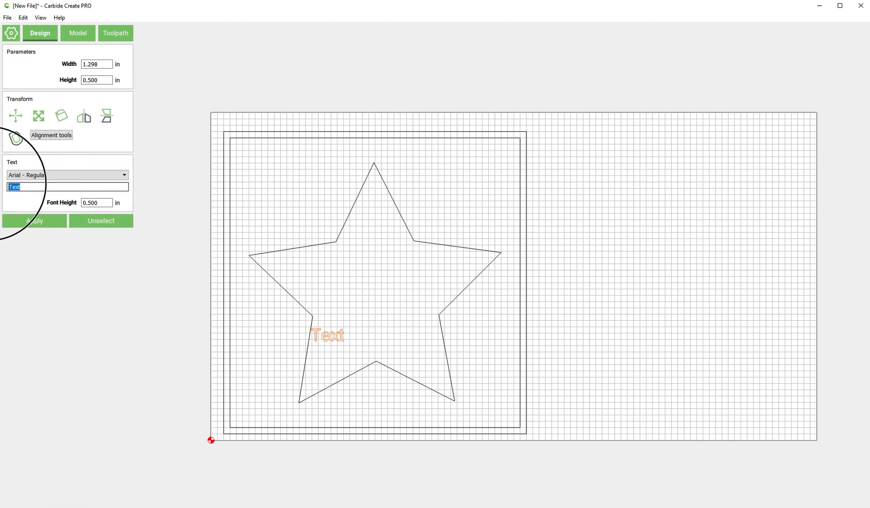
{"action": "type", "text": "Best Screencast"}
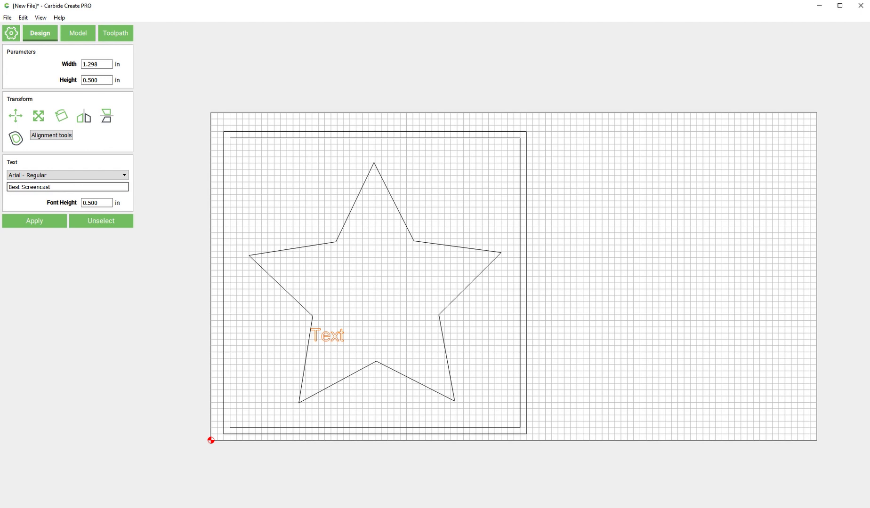
{"action": "left_click", "coordinate": [34, 221]}
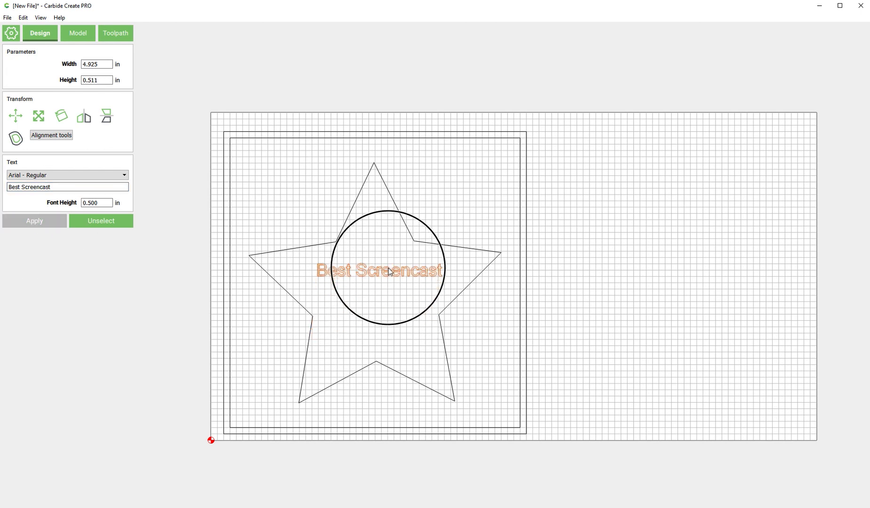
{"action": "left_click", "coordinate": [101, 221]}
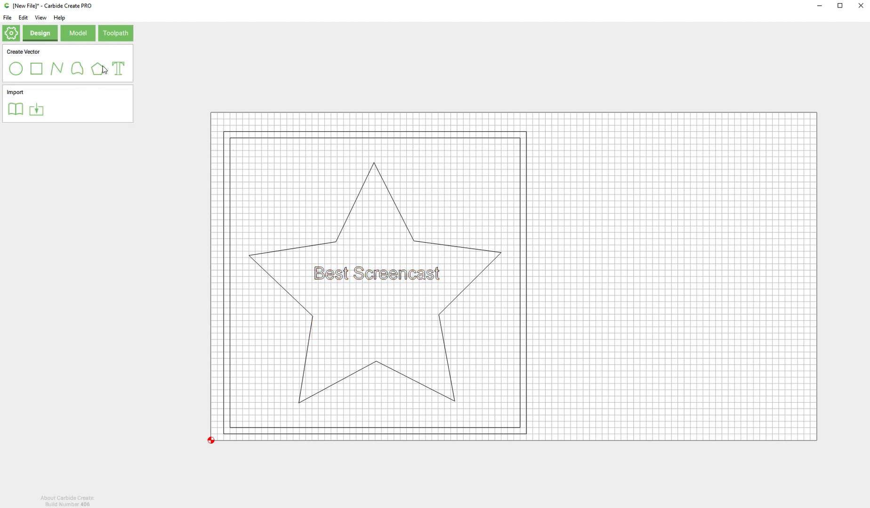
Add a second text line '2019' positioned below 'Best Screencast'
{"action": "left_click", "coordinate": [118, 68]}
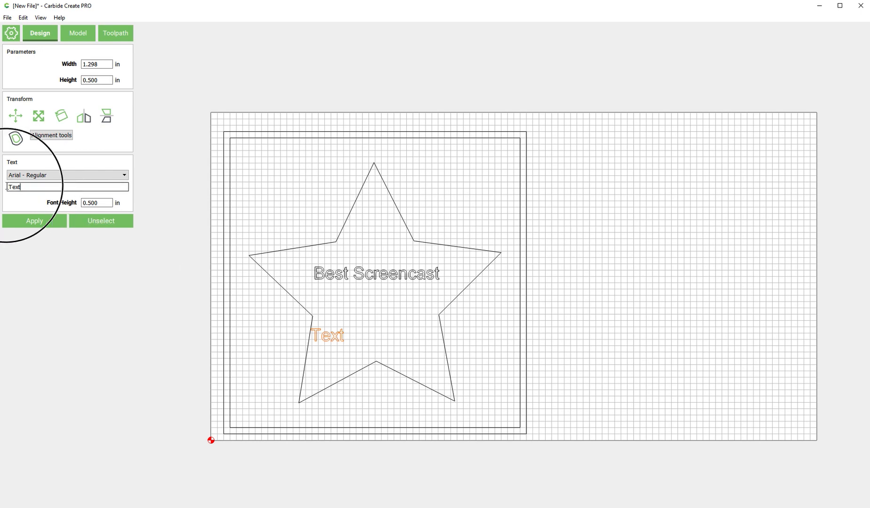
{"action": "type", "text": "2019"}
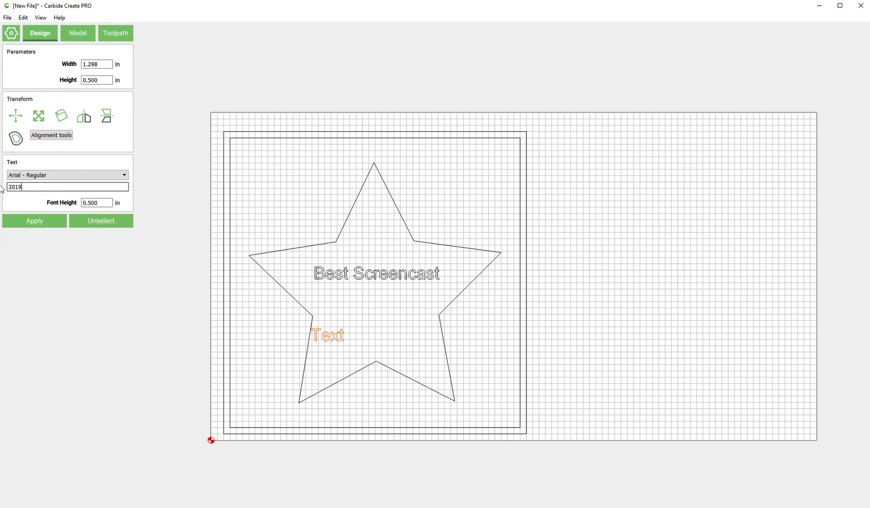
{"action": "left_click", "coordinate": [34, 222]}
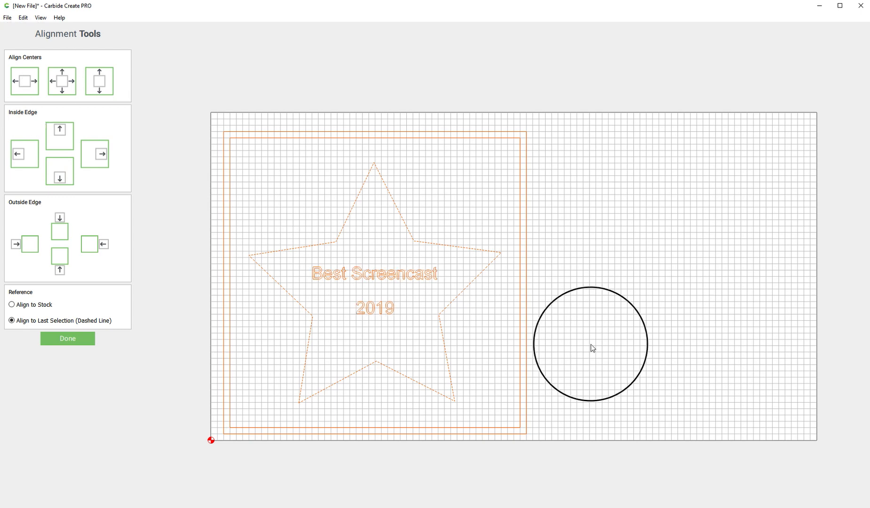
{"action": "left_click", "coordinate": [67, 339]}
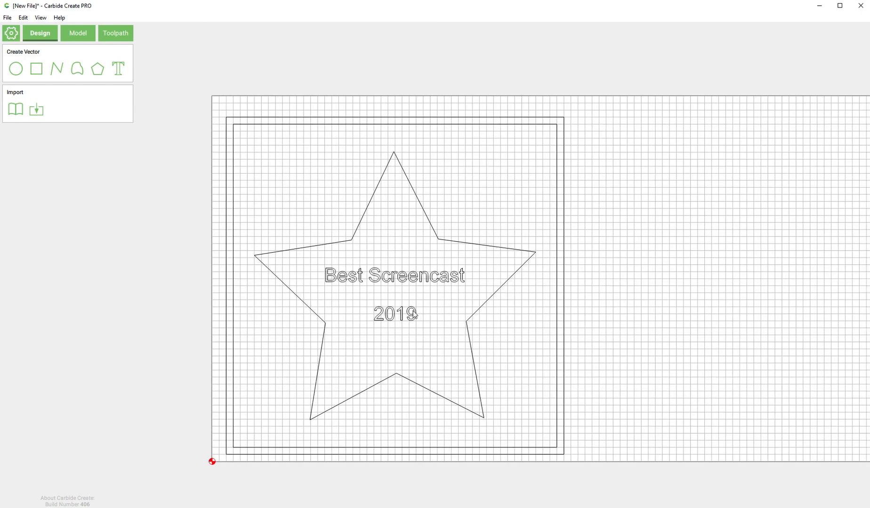
Set the 'Best Screencast' text to 0.625 in font height and centre it horizontally
{"action": "left_click", "coordinate": [393, 276]}
{"action": "type", "text": ".625"}
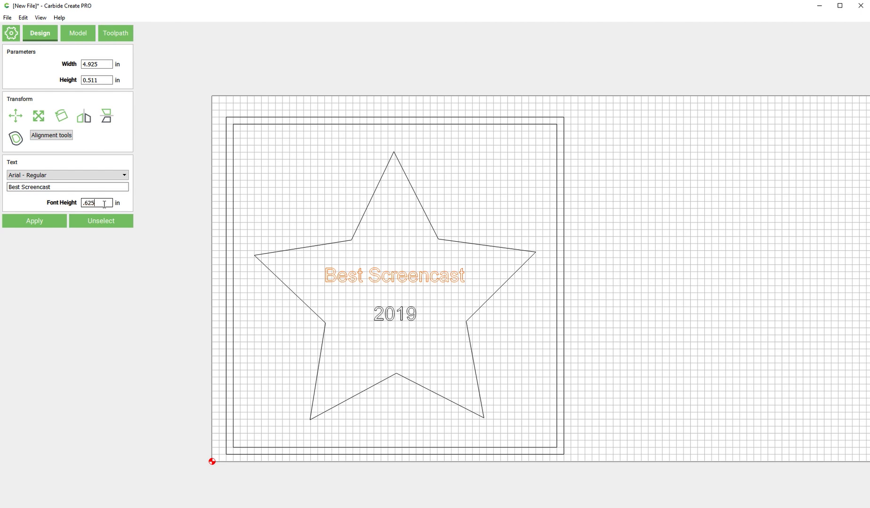
{"action": "left_click", "coordinate": [34, 222]}
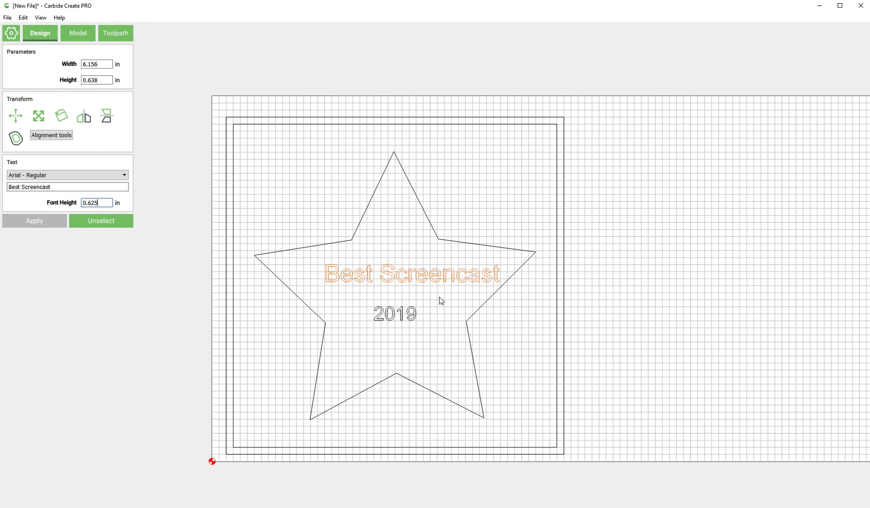
{"action": "left_click", "coordinate": [101, 222]}
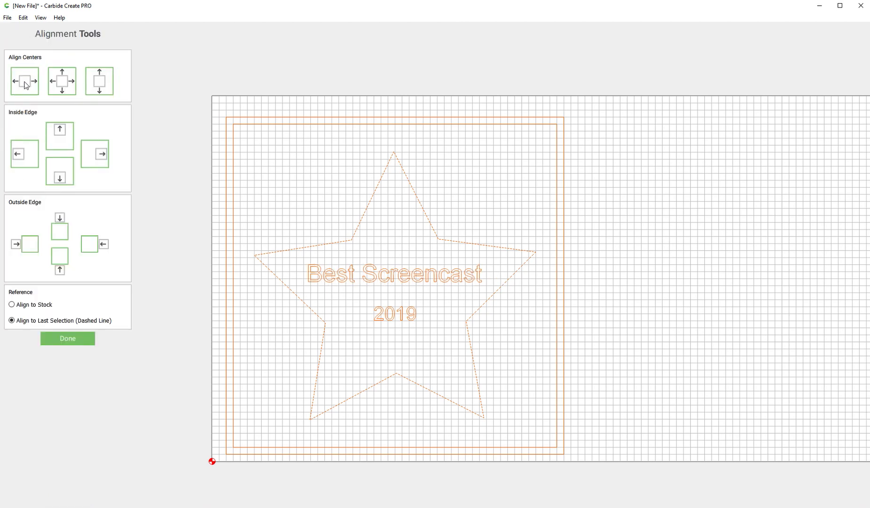
{"action": "left_click", "coordinate": [67, 339]}
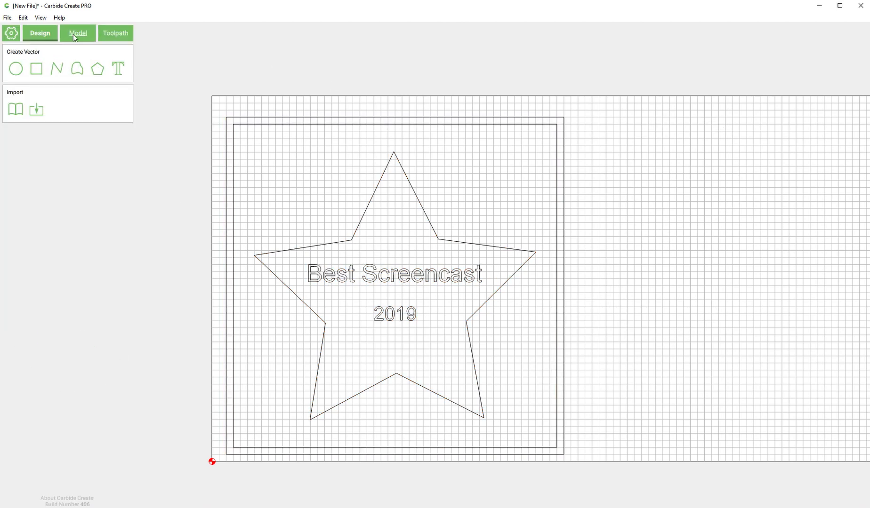
Model the outer square as a flat 0.5 in added base block and preview it in 3D
{"action": "left_click", "coordinate": [77, 33]}
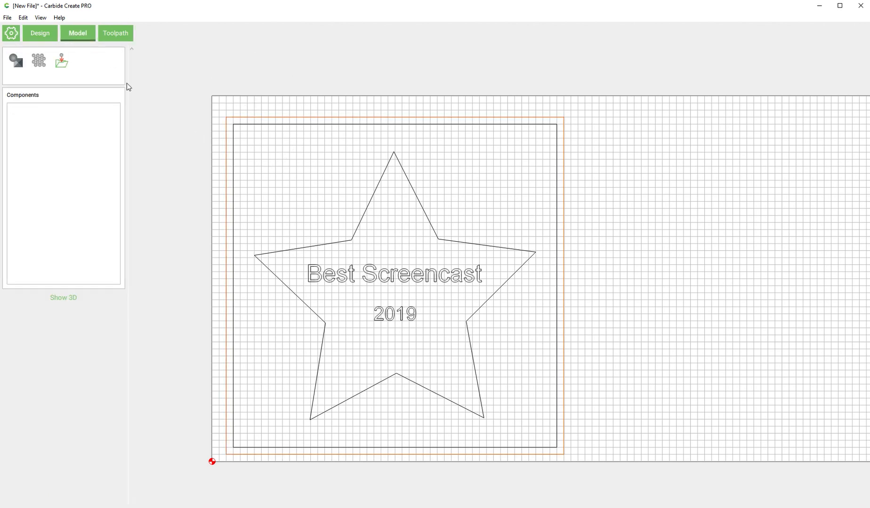
{"action": "left_click", "coordinate": [14, 60]}
{"action": "type", "text": ".5"}
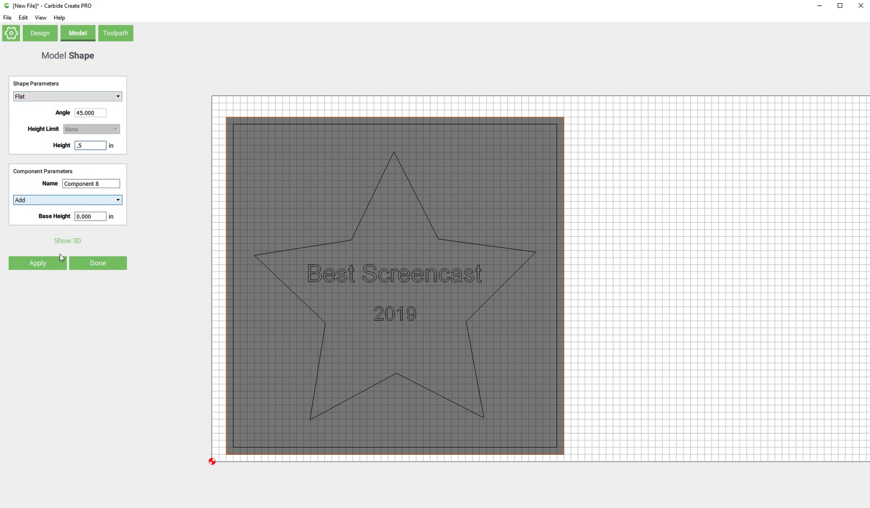
{"action": "left_click", "coordinate": [37, 263]}
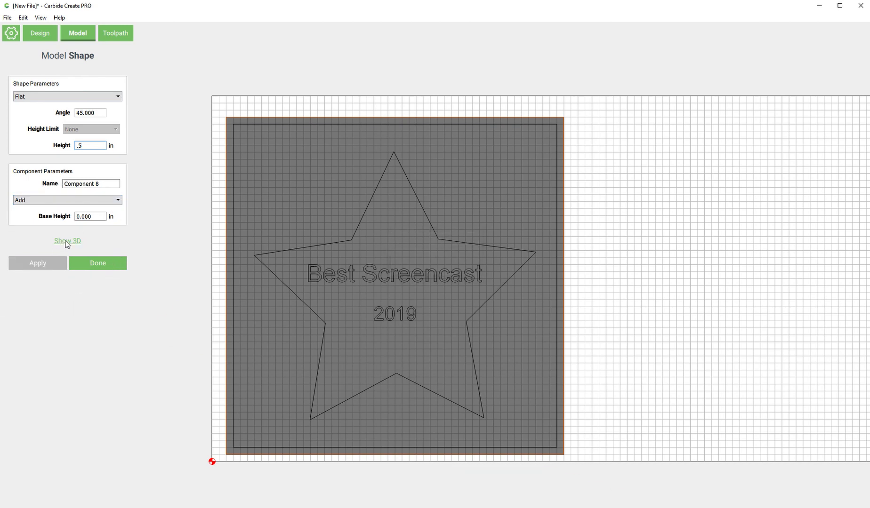
{"action": "left_click", "coordinate": [66, 241]}
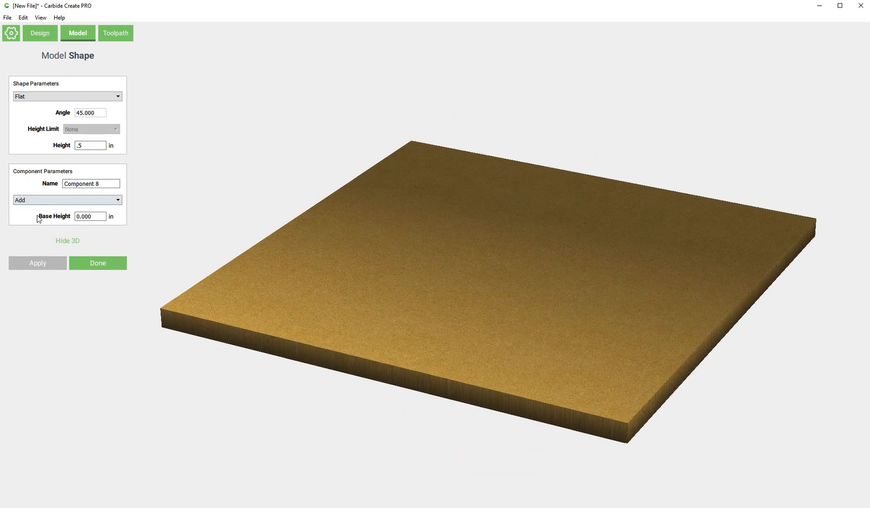
{"action": "left_click", "coordinate": [67, 240]}
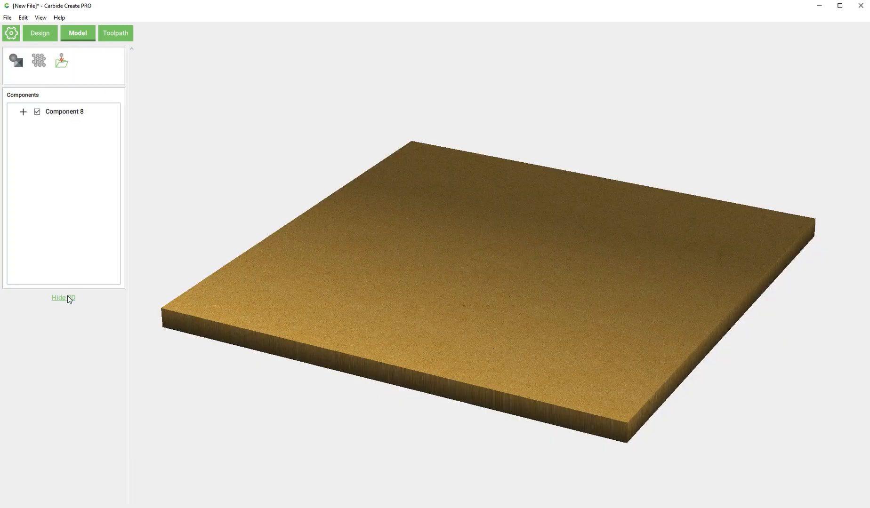
{"action": "left_click", "coordinate": [63, 298]}
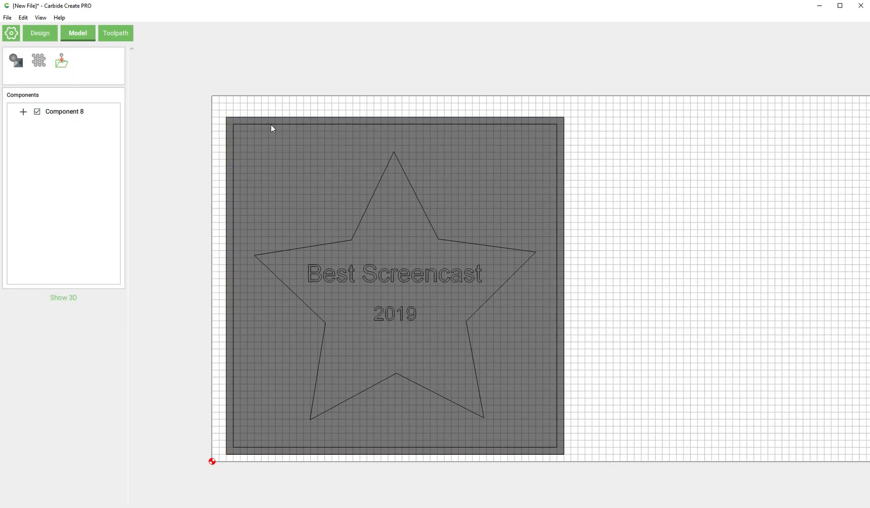
Subtract a 0.25 in deep component named 'pocket' from the inner square
{"action": "left_click", "coordinate": [15, 61]}
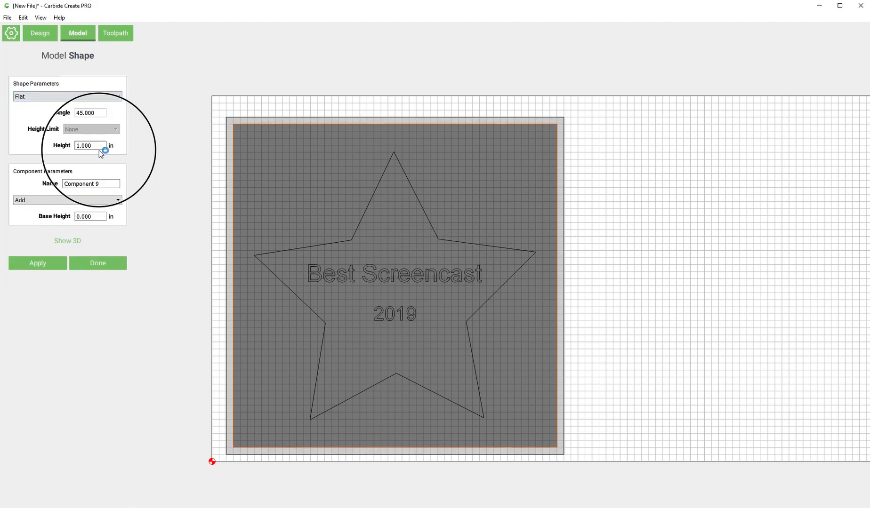
{"action": "triple_click", "coordinate": [88, 145]}
{"action": "type", "text": ".25"}
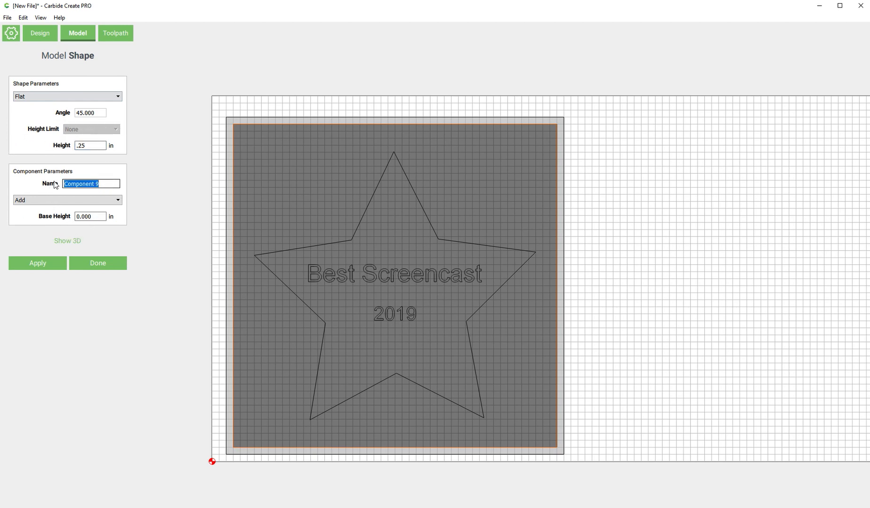
{"action": "type", "text": "pocket"}
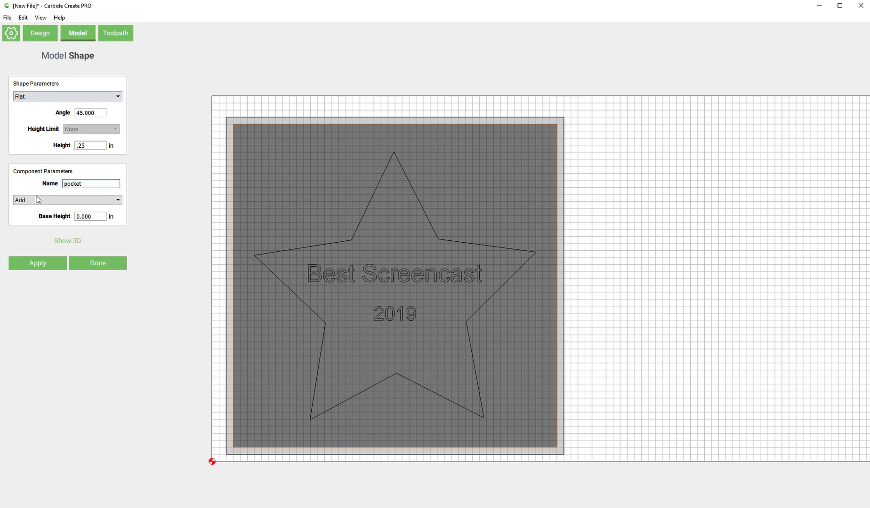
{"action": "left_click", "coordinate": [37, 262]}
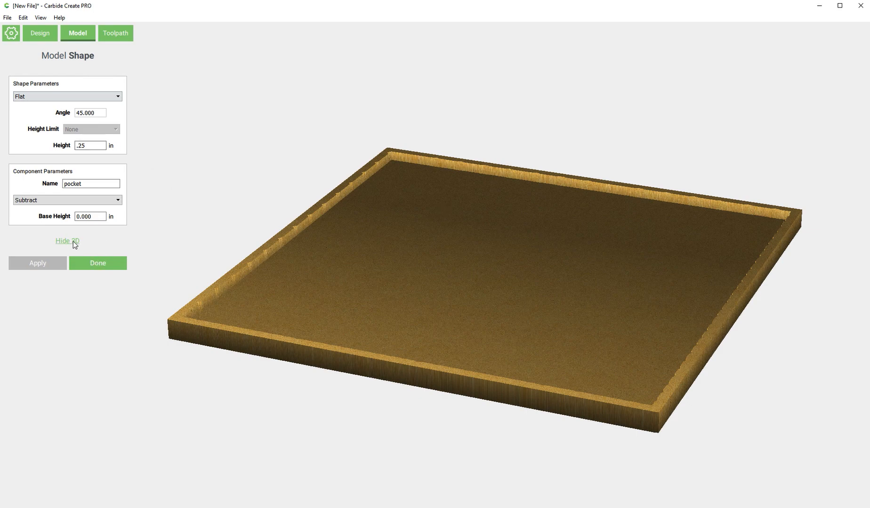
{"action": "left_click", "coordinate": [66, 241]}
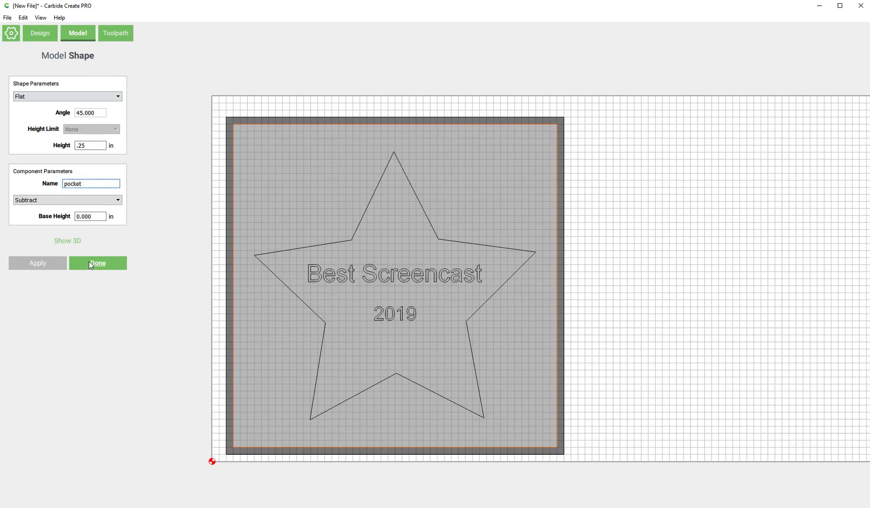
{"action": "left_click", "coordinate": [98, 262]}
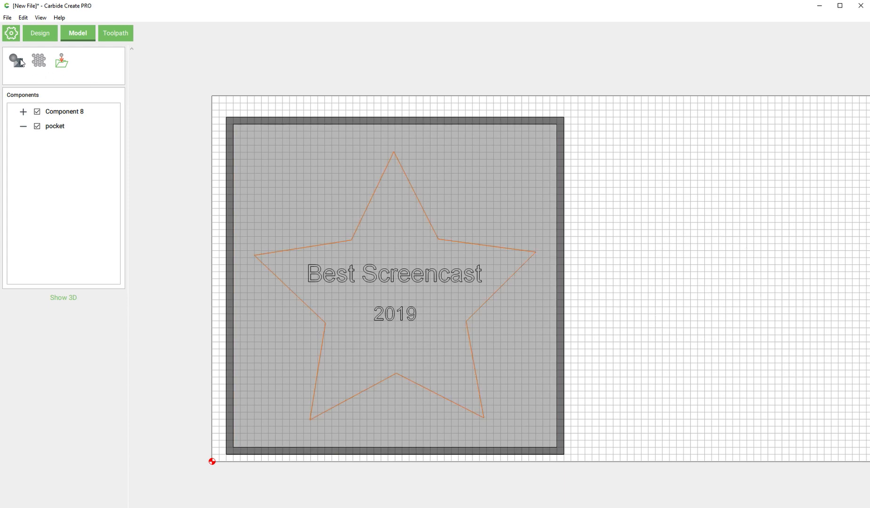
Give the star a Round shape profile with 1 in maximum height and preview it in 3D
{"action": "left_click", "coordinate": [15, 61]}
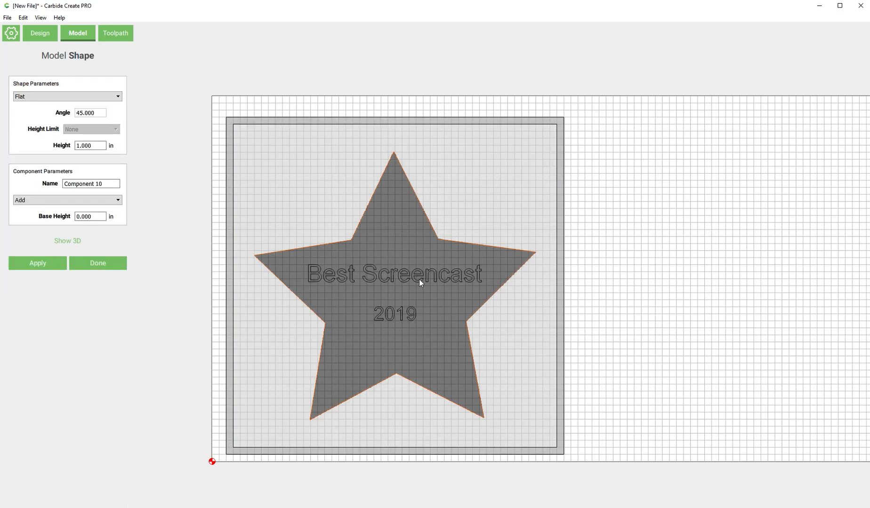
{"action": "left_click", "coordinate": [66, 241]}
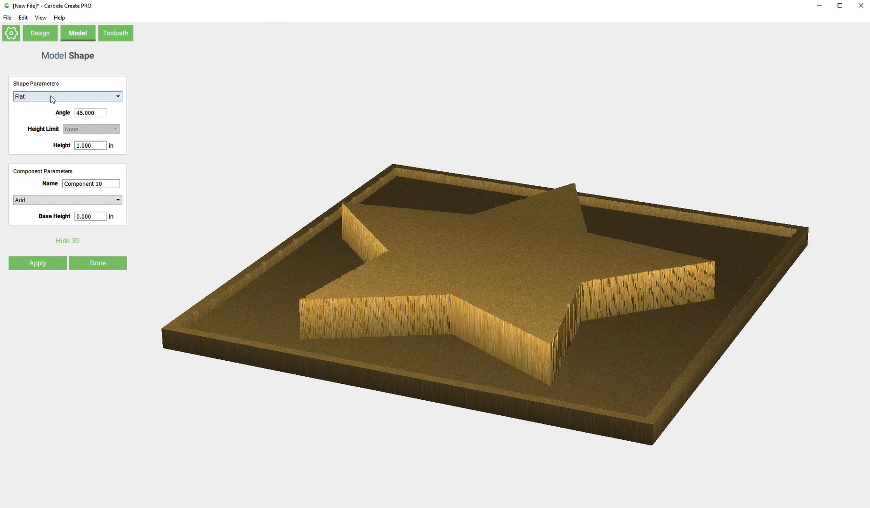
{"action": "left_click", "coordinate": [67, 96]}
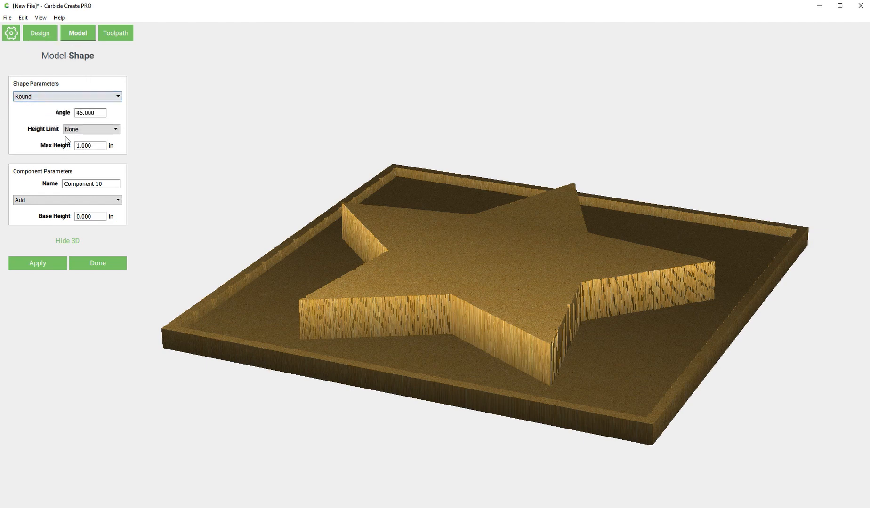
{"action": "left_click", "coordinate": [37, 263]}
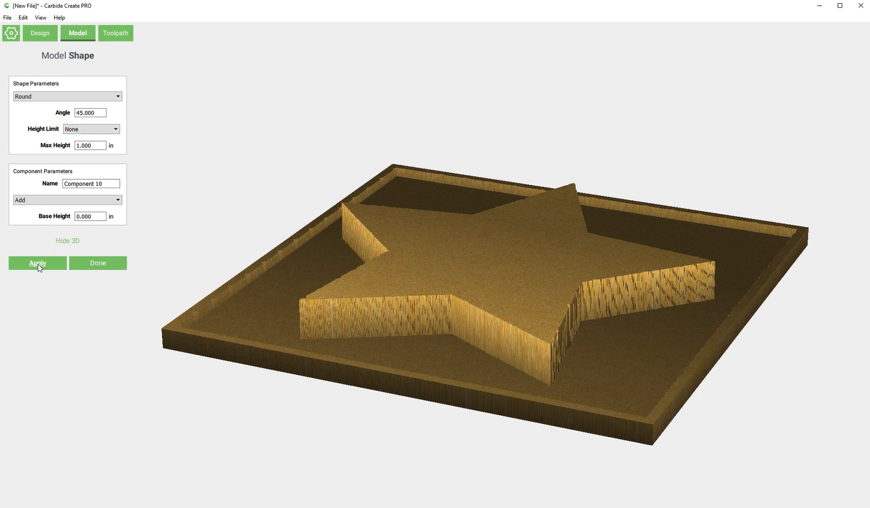
{"action": "left_click", "coordinate": [36, 263]}
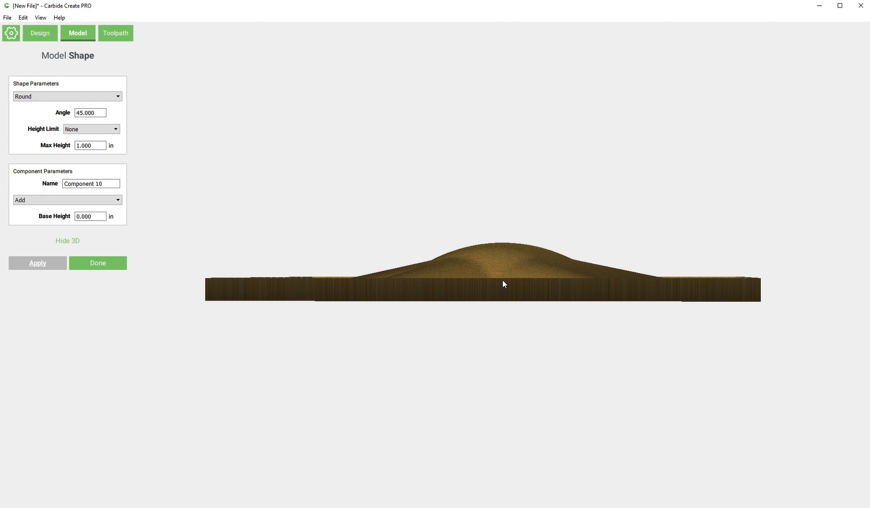
{"action": "mouse_move", "coordinate": [501, 265]}
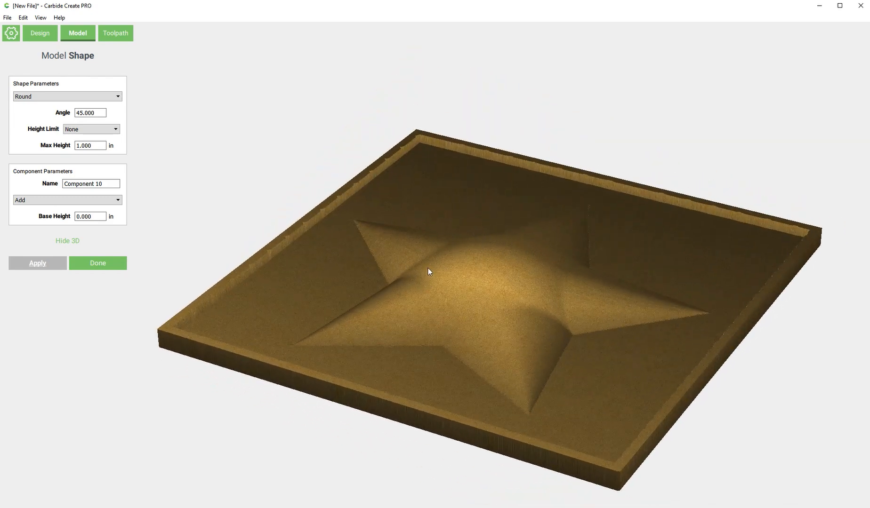
Cap the star's rounded dome with Limit Height at a 0.25 in maximum
{"action": "left_click", "coordinate": [91, 128]}
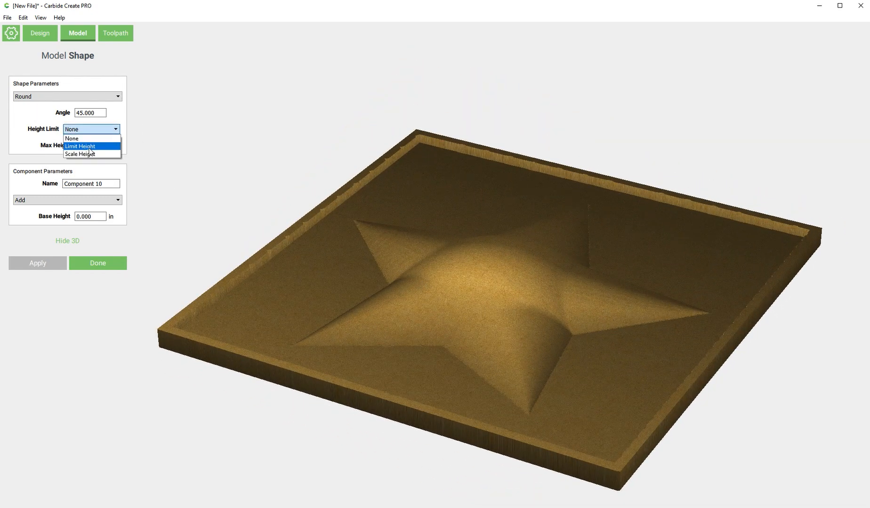
{"action": "left_click", "coordinate": [79, 146]}
{"action": "type", "text": ".25"}
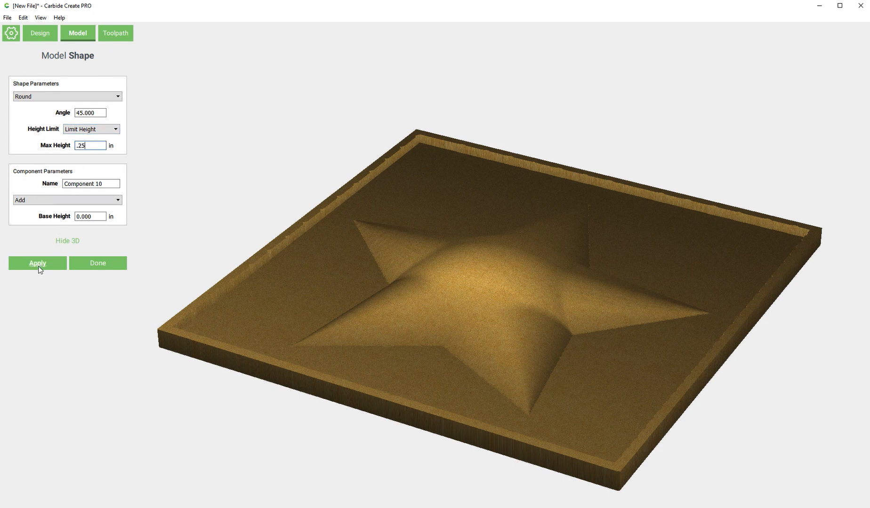
{"action": "left_click", "coordinate": [37, 263]}
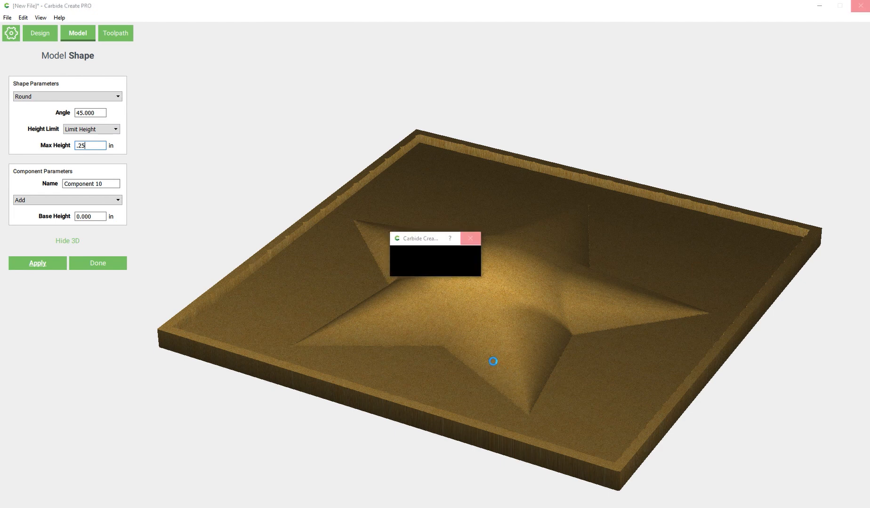
{"action": "left_click", "coordinate": [470, 238]}
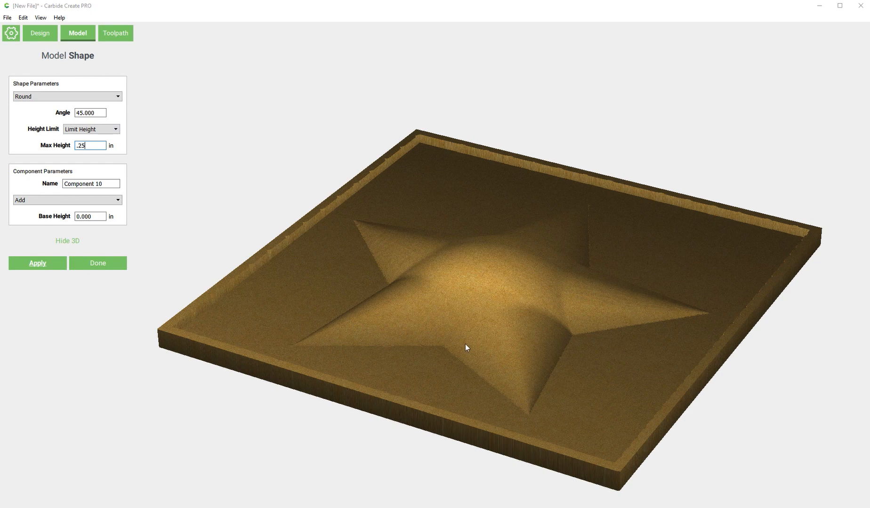
{"action": "mouse_move", "coordinate": [459, 73]}
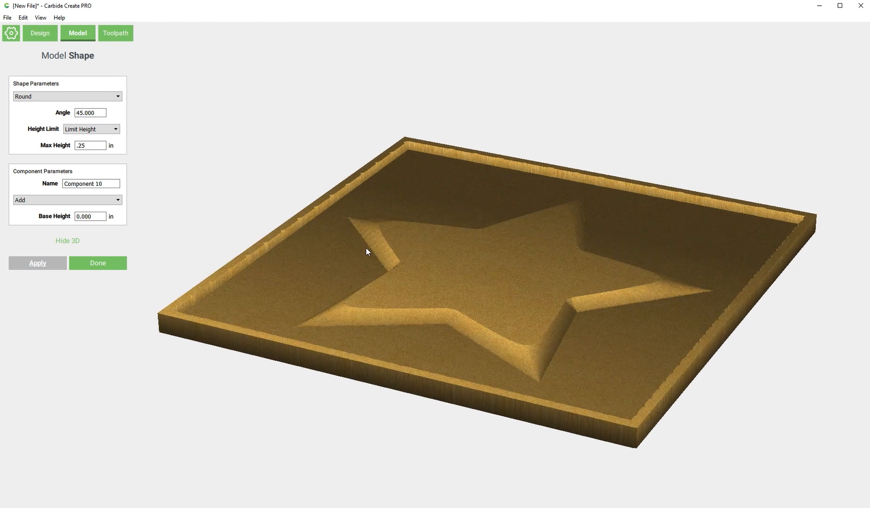
{"action": "mouse_move", "coordinate": [386, 250]}
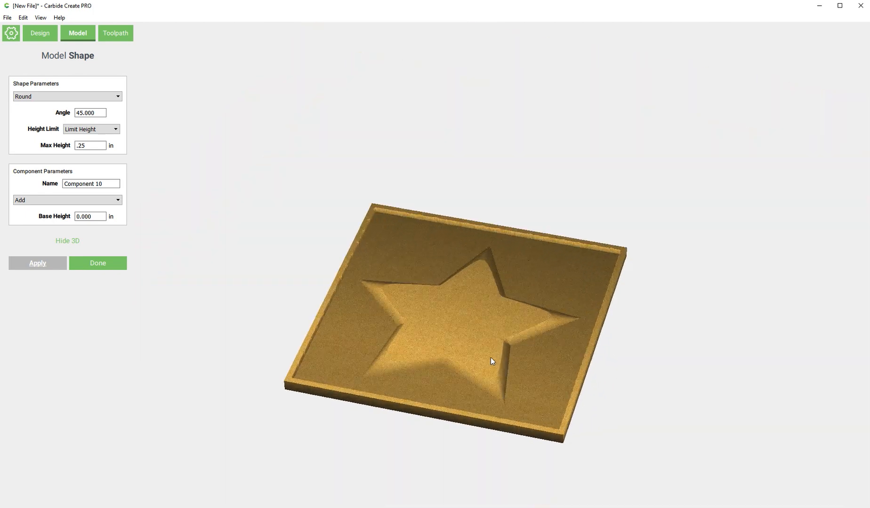
Switch the star's dome to Scale Height at 0.25 in and finish the component
{"action": "left_click", "coordinate": [115, 129]}
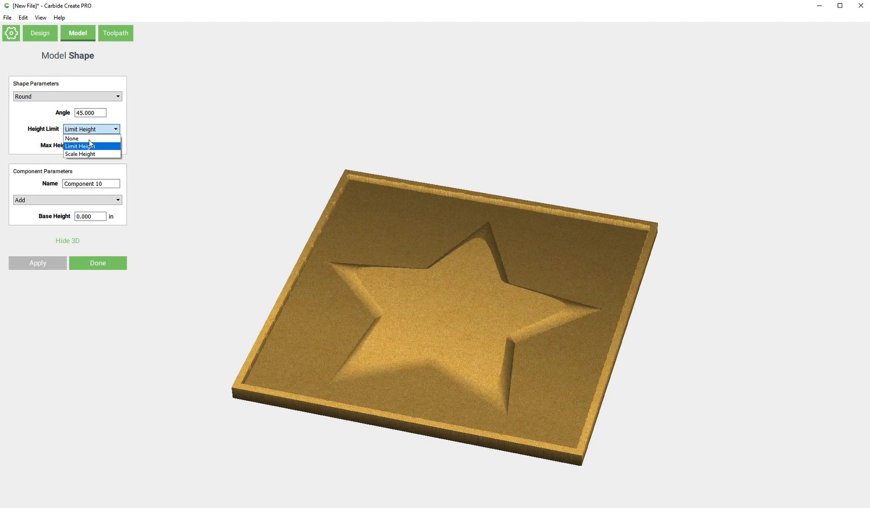
{"action": "left_click", "coordinate": [79, 153]}
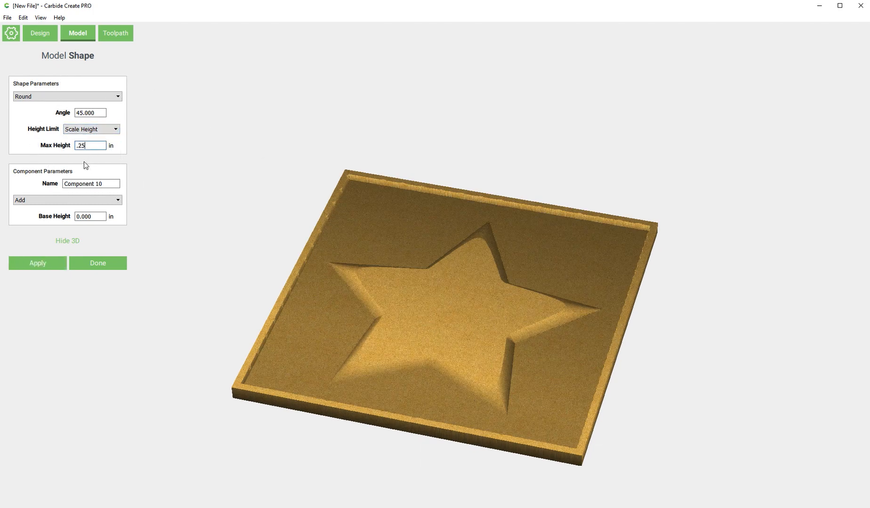
{"action": "left_click", "coordinate": [37, 263]}
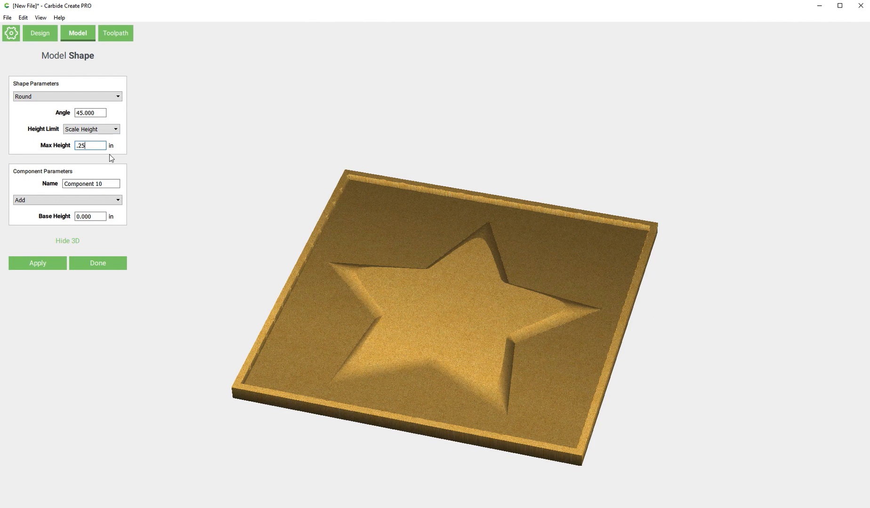
{"action": "mouse_move", "coordinate": [35, 216]}
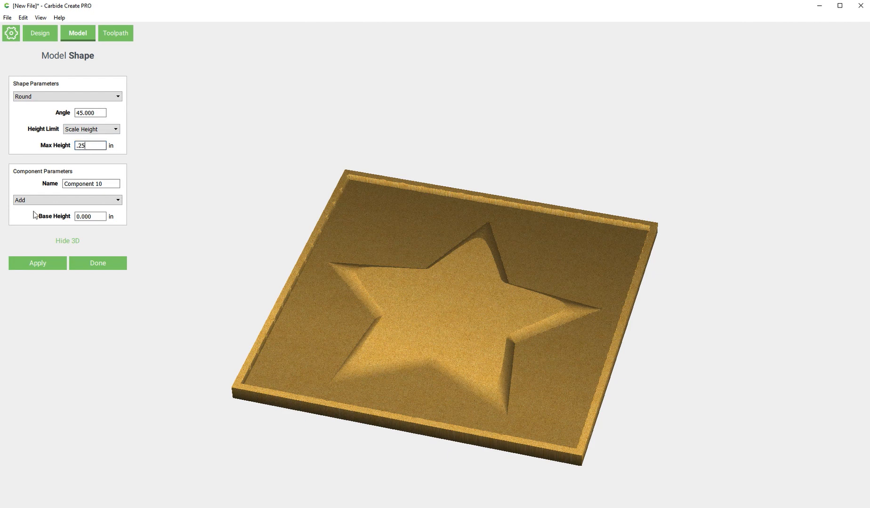
{"action": "mouse_move", "coordinate": [68, 278]}
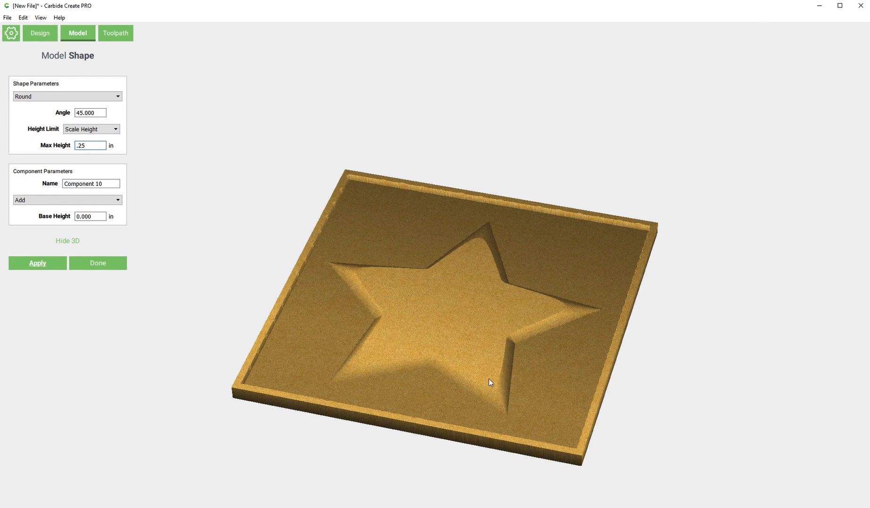
{"action": "left_click", "coordinate": [36, 263]}
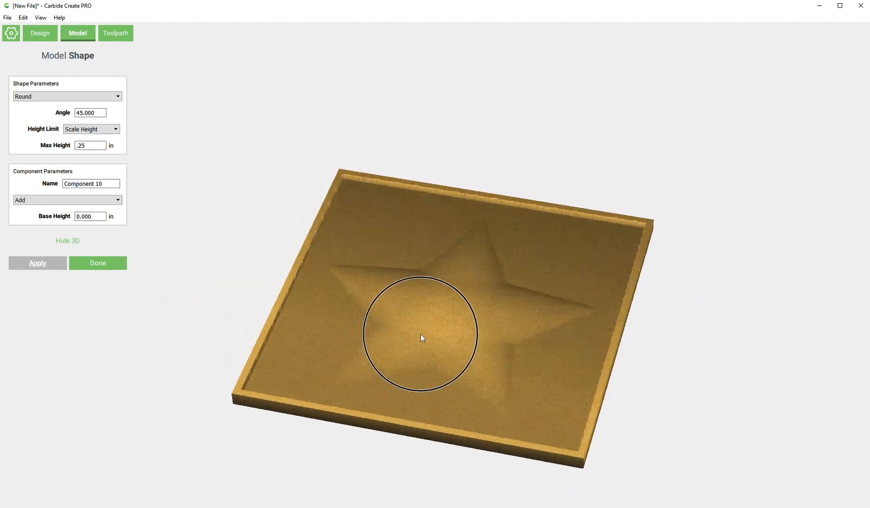
{"action": "left_click", "coordinate": [67, 240]}
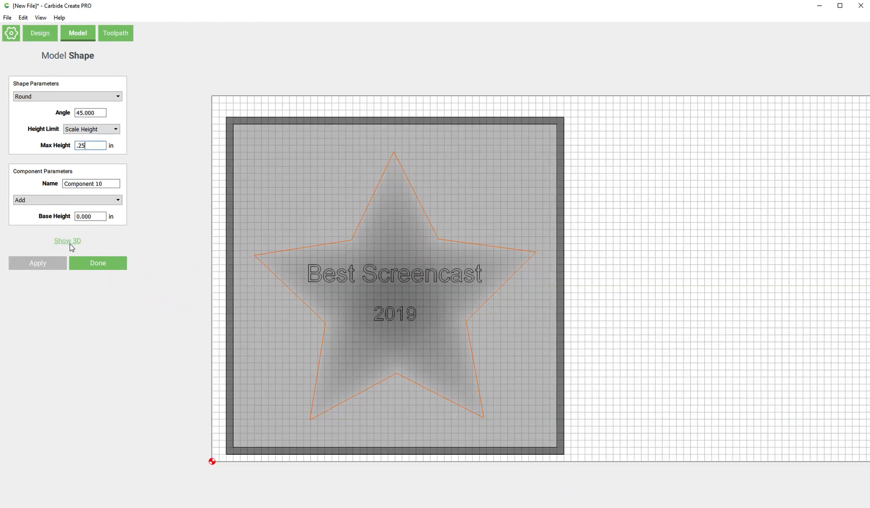
{"action": "left_click", "coordinate": [97, 263]}
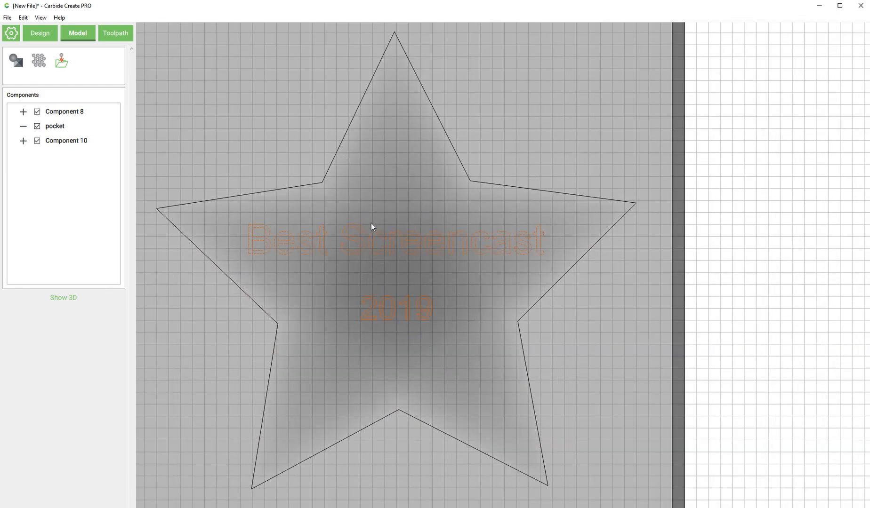
Create a component from the text with 0.125 in height set to Subtract, previewed in 3D
{"action": "scroll", "scroll_direction": "down", "scroll_amount": 3}
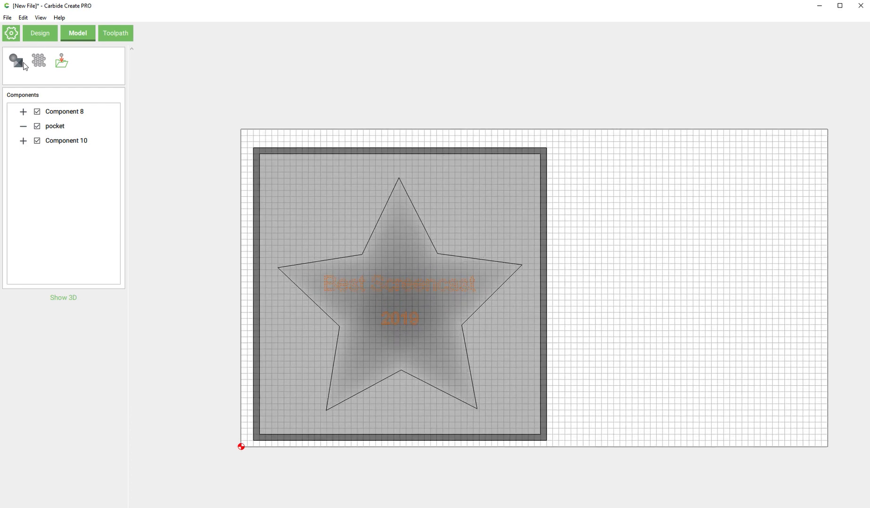
{"action": "left_click", "coordinate": [15, 62]}
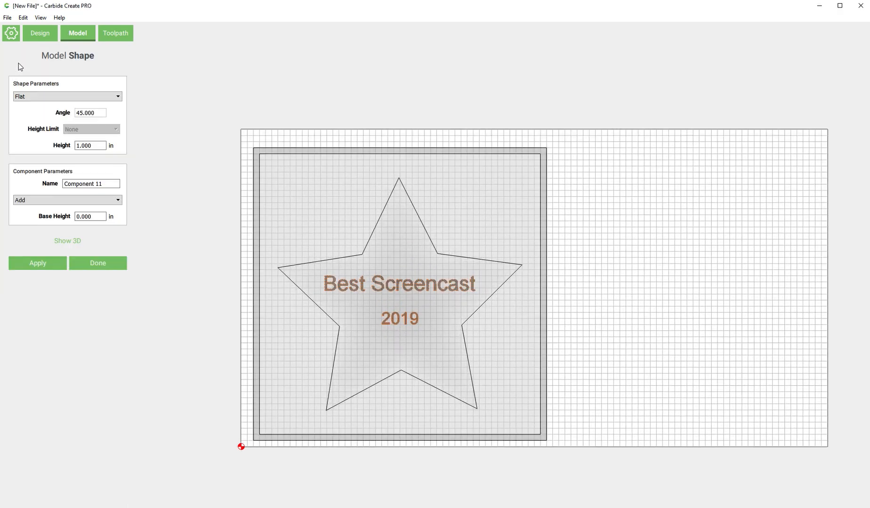
{"action": "mouse_move", "coordinate": [67, 241]}
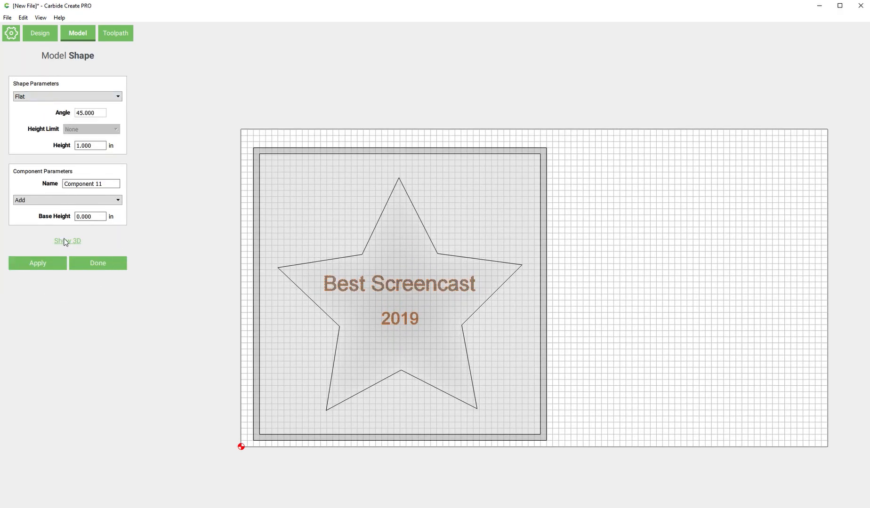
{"action": "left_click", "coordinate": [67, 240]}
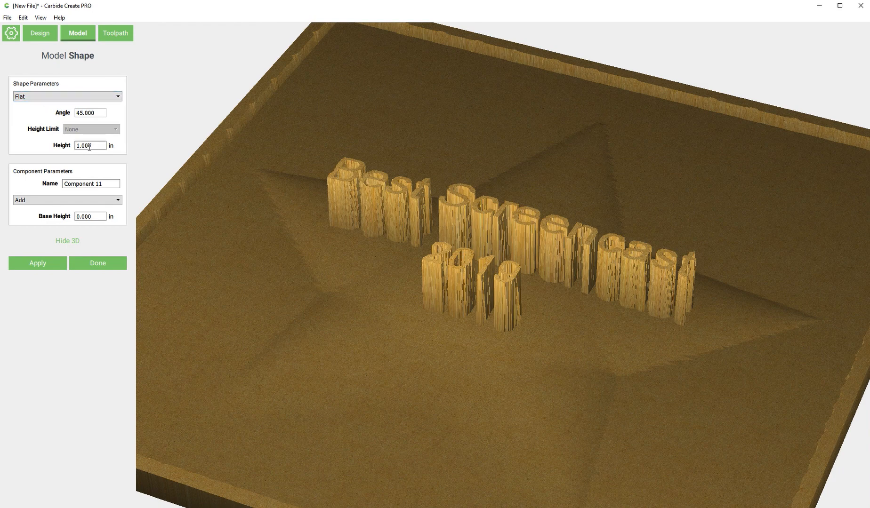
{"action": "triple_click", "coordinate": [89, 145]}
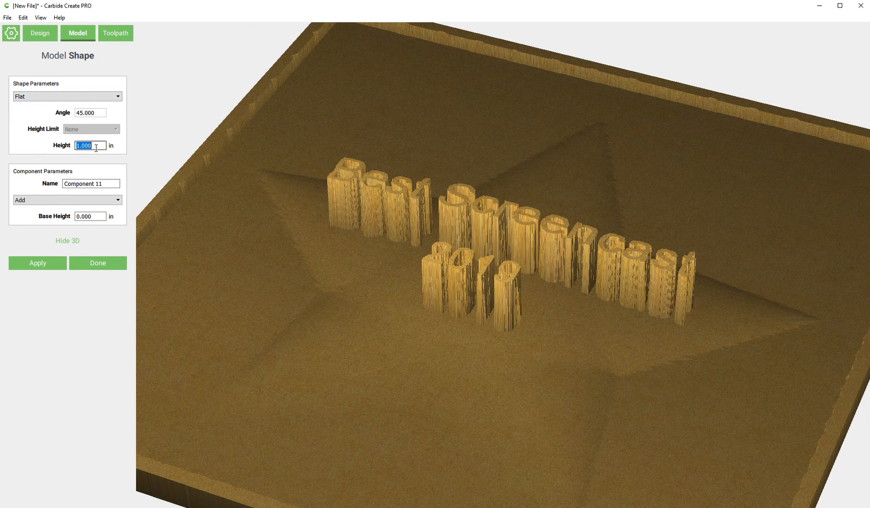
{"action": "type", "text": ".125"}
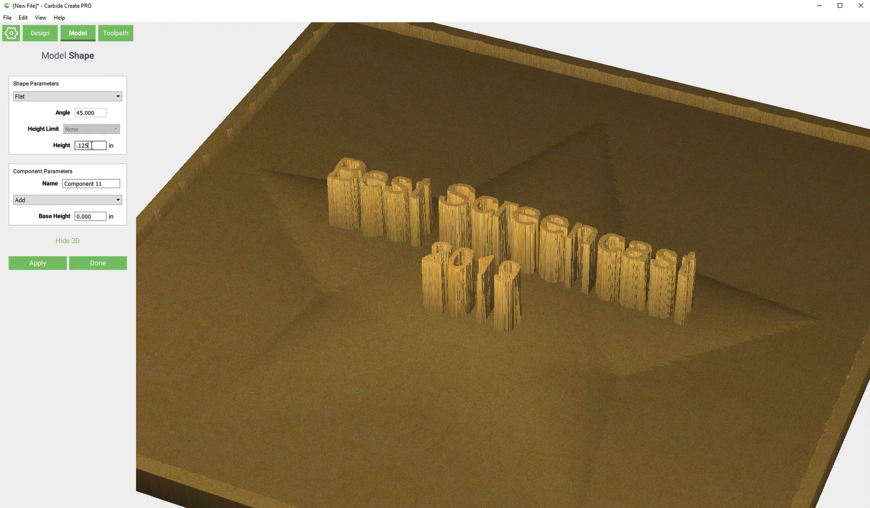
{"action": "left_click", "coordinate": [66, 200]}
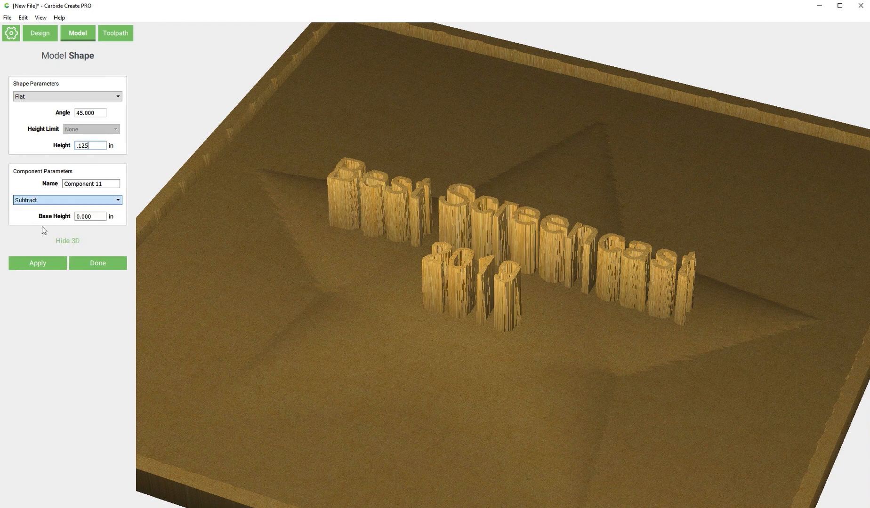
{"action": "left_click", "coordinate": [36, 263]}
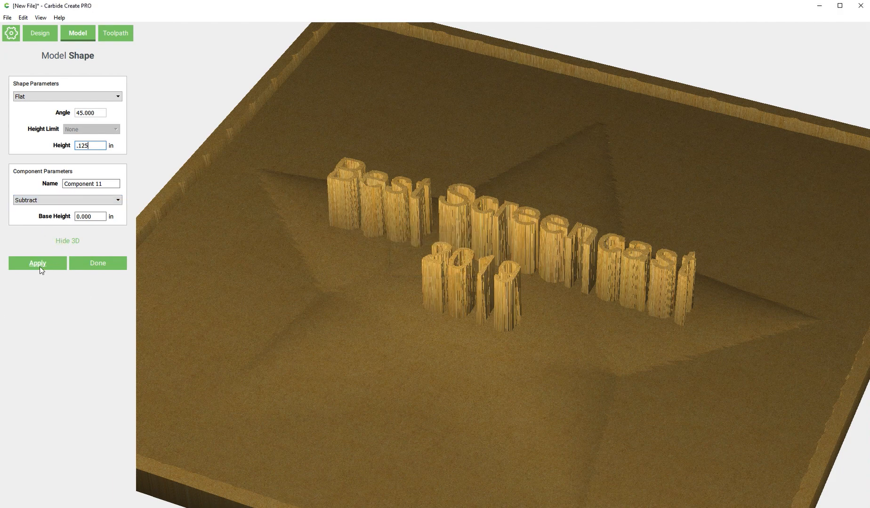
Apply the engraving, switch its shape from Flat to Round and reapply for round-bottomed letters
{"action": "left_click", "coordinate": [37, 263]}
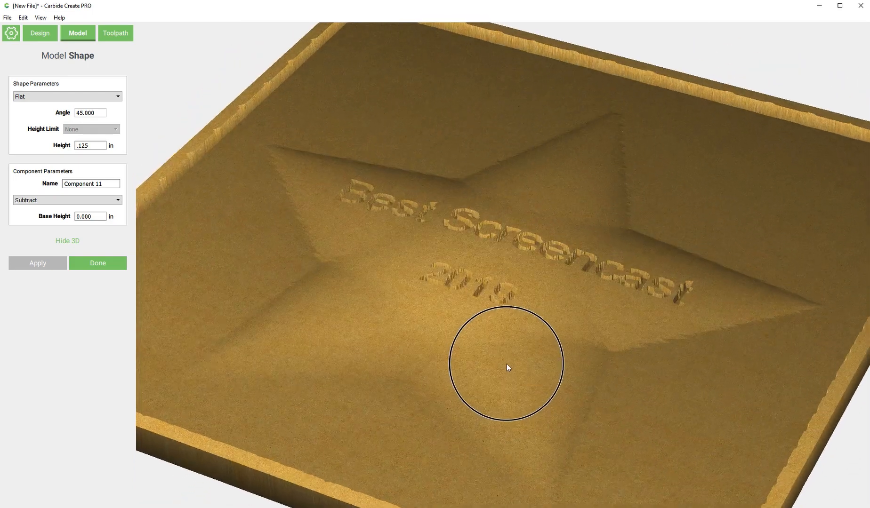
{"action": "left_click", "coordinate": [67, 96]}
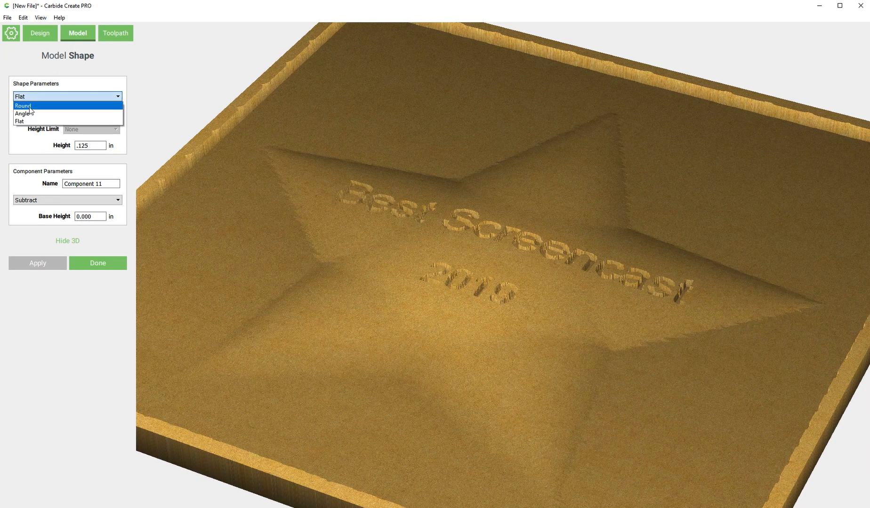
{"action": "left_click", "coordinate": [23, 106]}
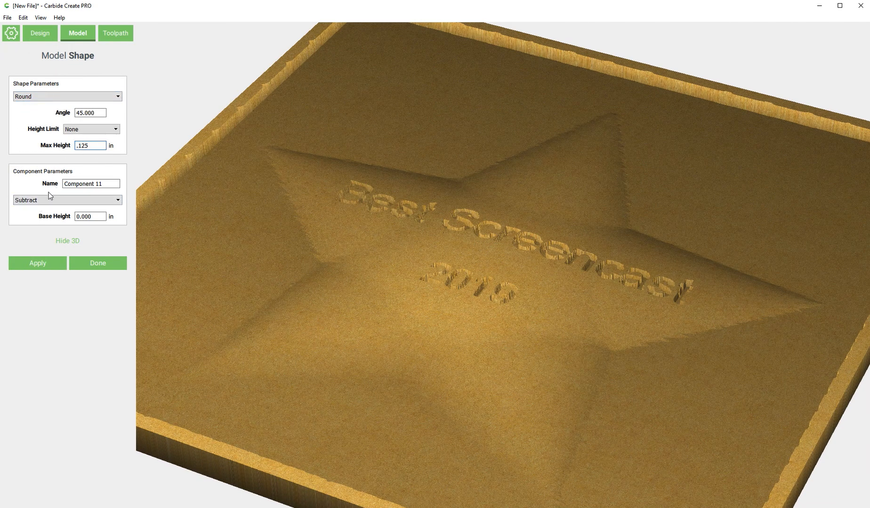
{"action": "left_click", "coordinate": [37, 263]}
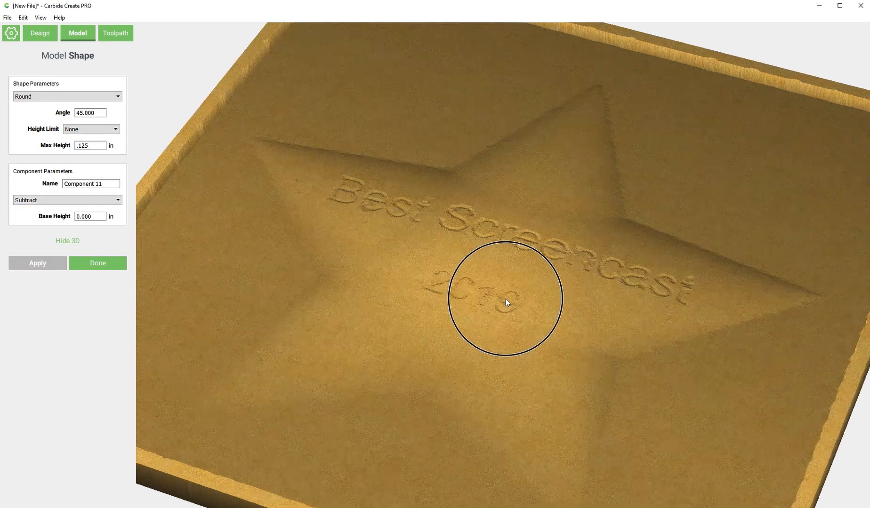
{"action": "scroll", "scroll_direction": "up", "scroll_amount": 3}
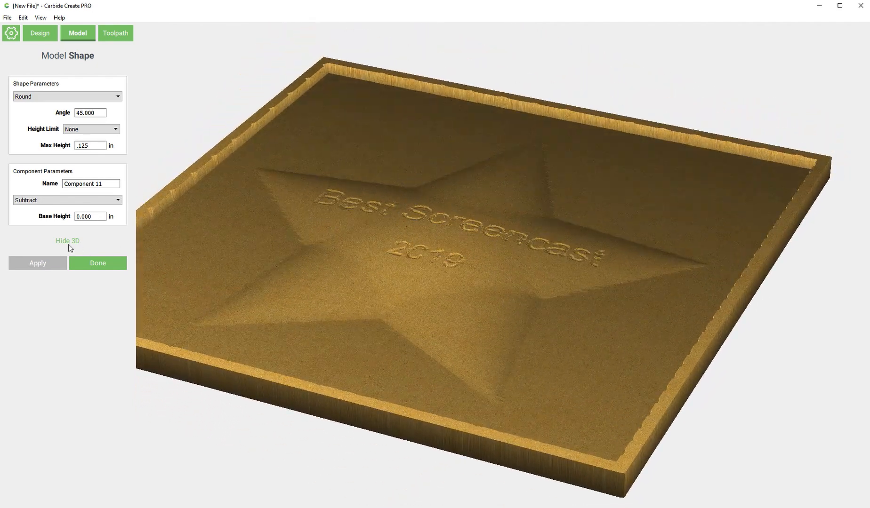
Hide the 3D view and finish the text as Component 11
{"action": "left_click", "coordinate": [66, 241]}
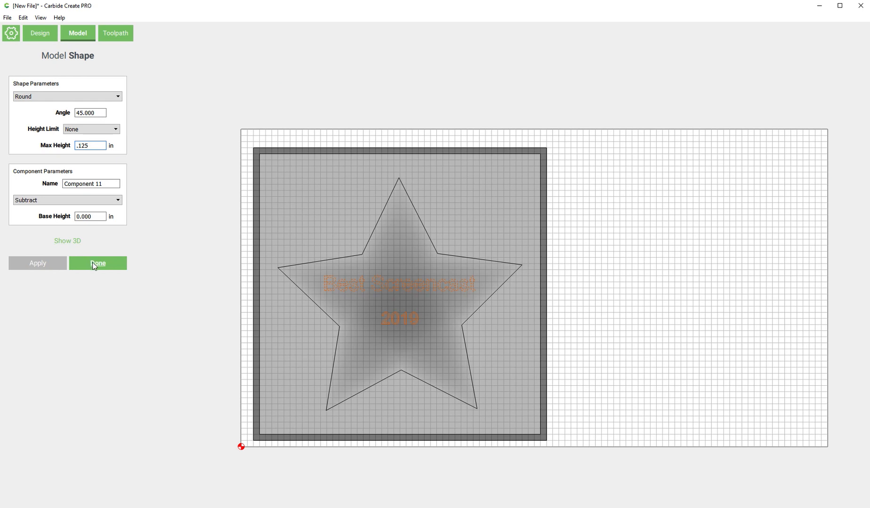
{"action": "left_click", "coordinate": [98, 263]}
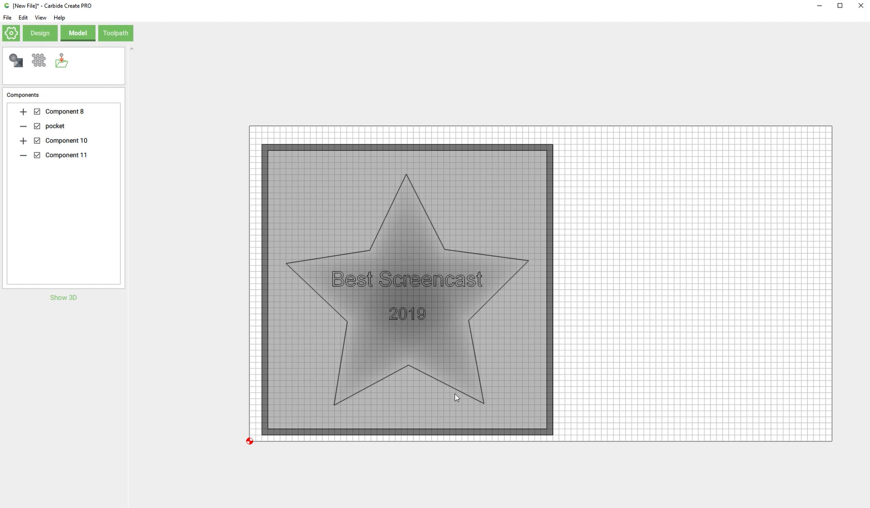
{"action": "mouse_move", "coordinate": [464, 387]}
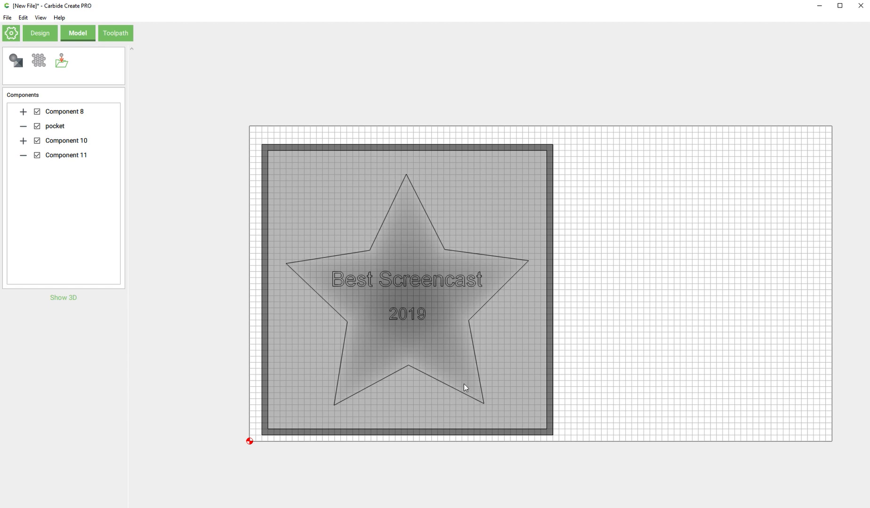
{"action": "mouse_move", "coordinate": [463, 388]}
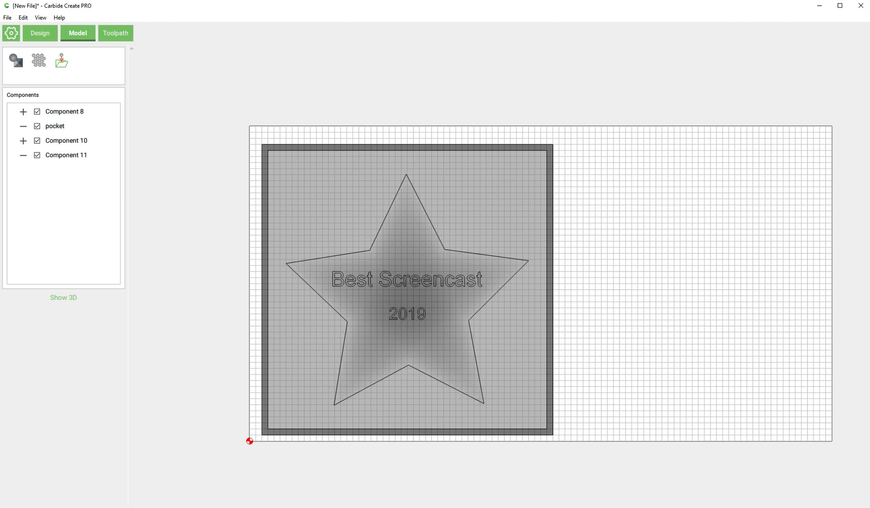